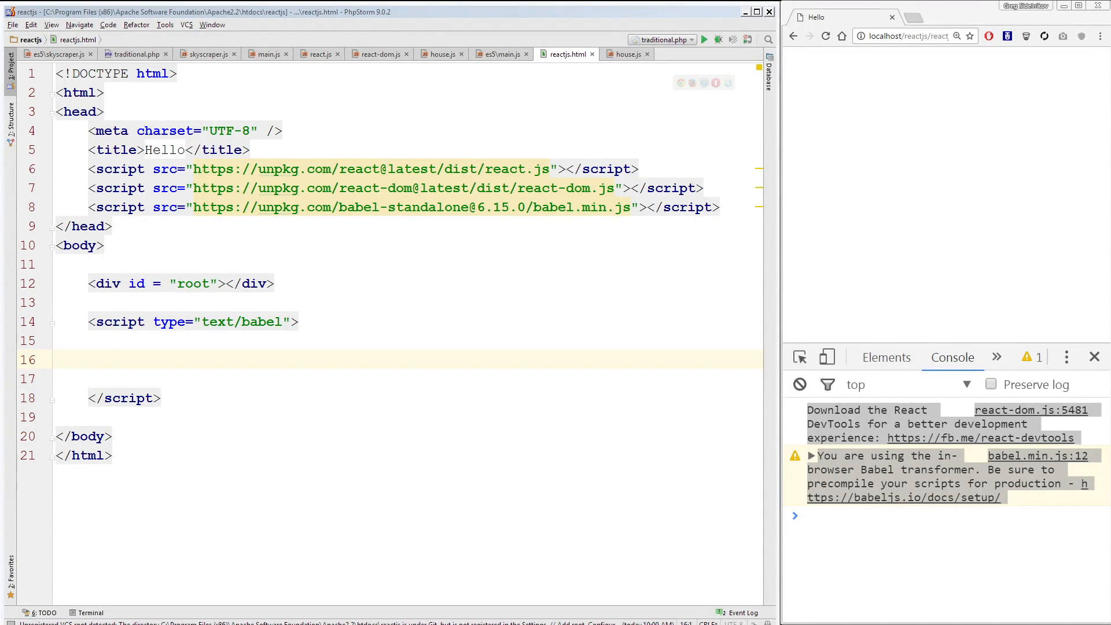
- Write an empty function Button() {} on line 16 of the text/babel script block
click(172, 359)
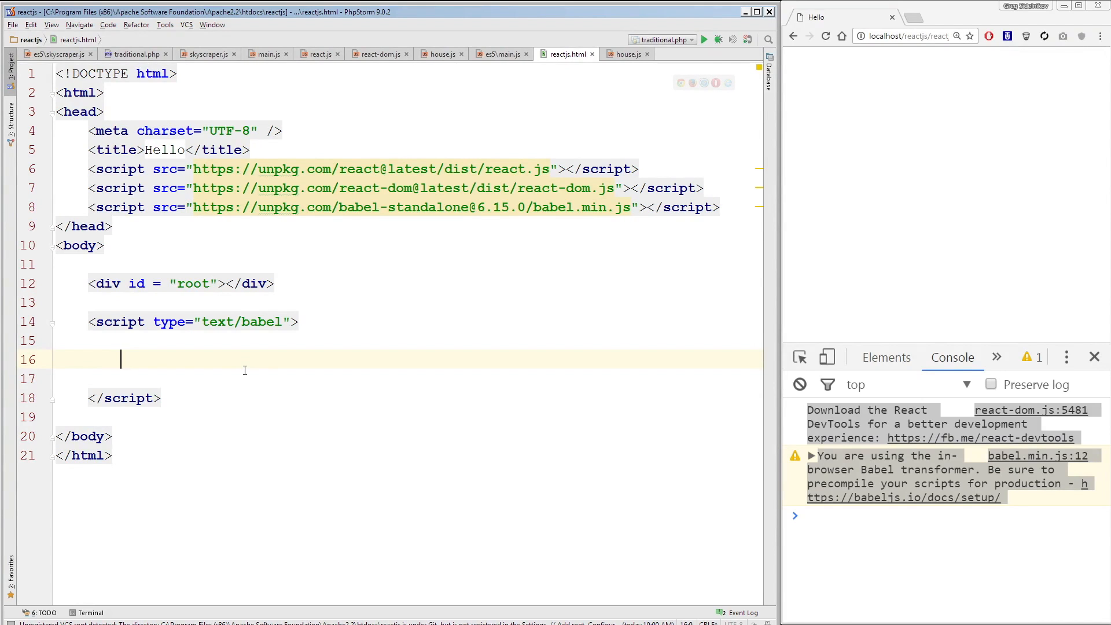
text(function)
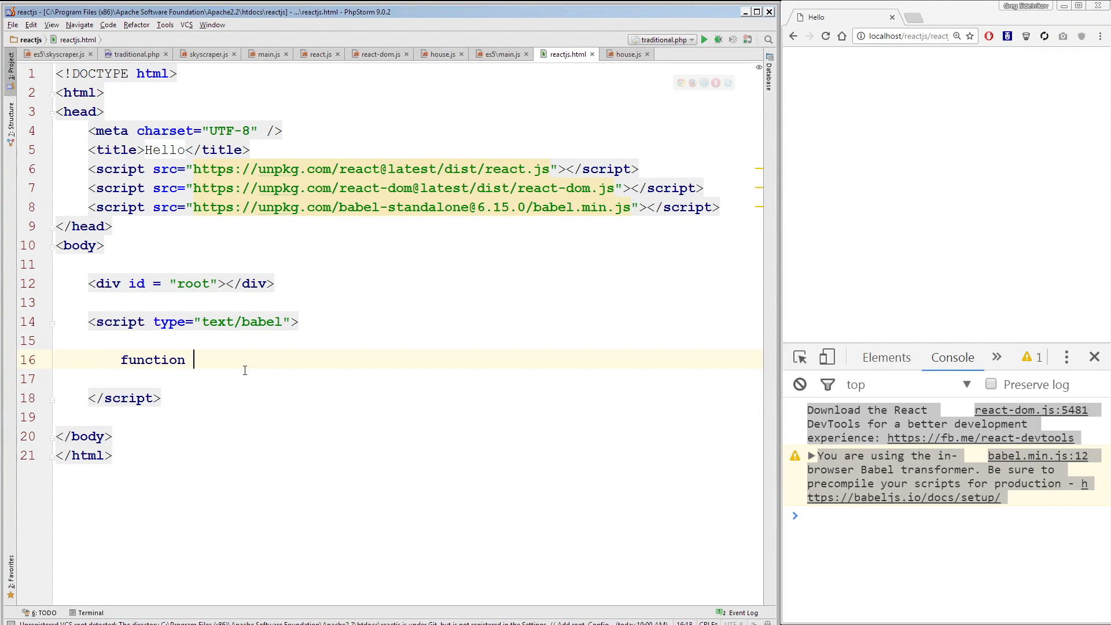
text(B)
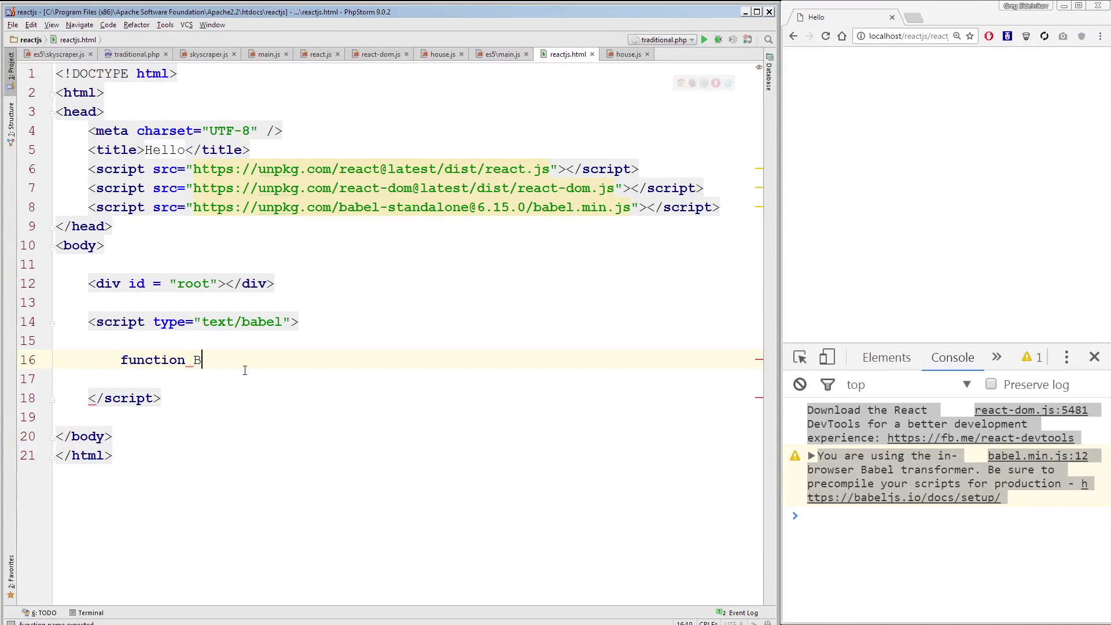
text(utton)
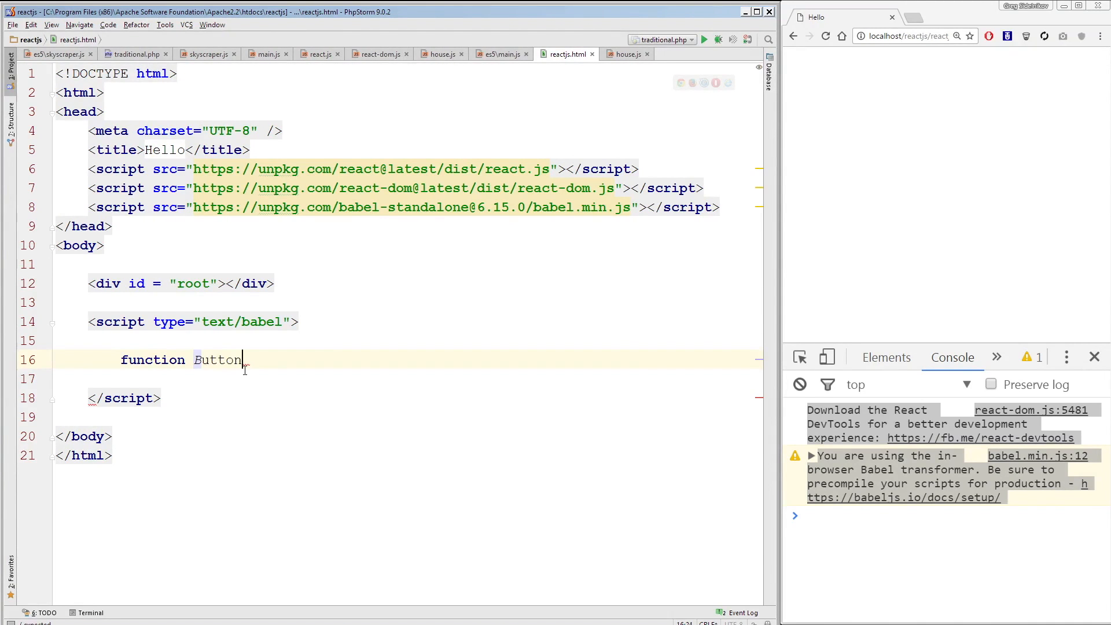
text(())
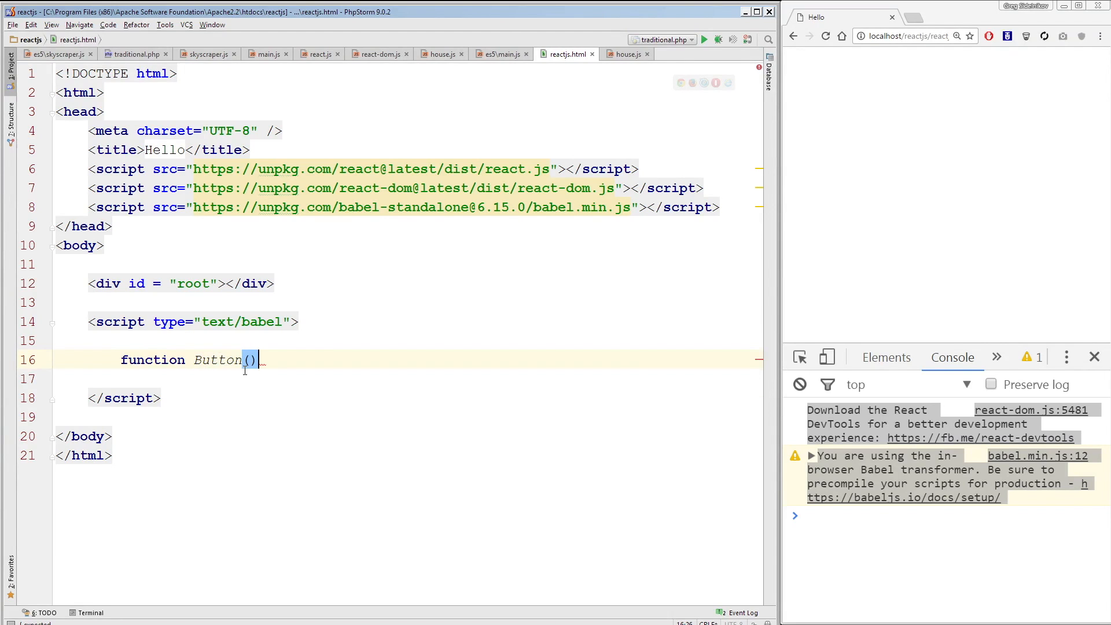
text({)
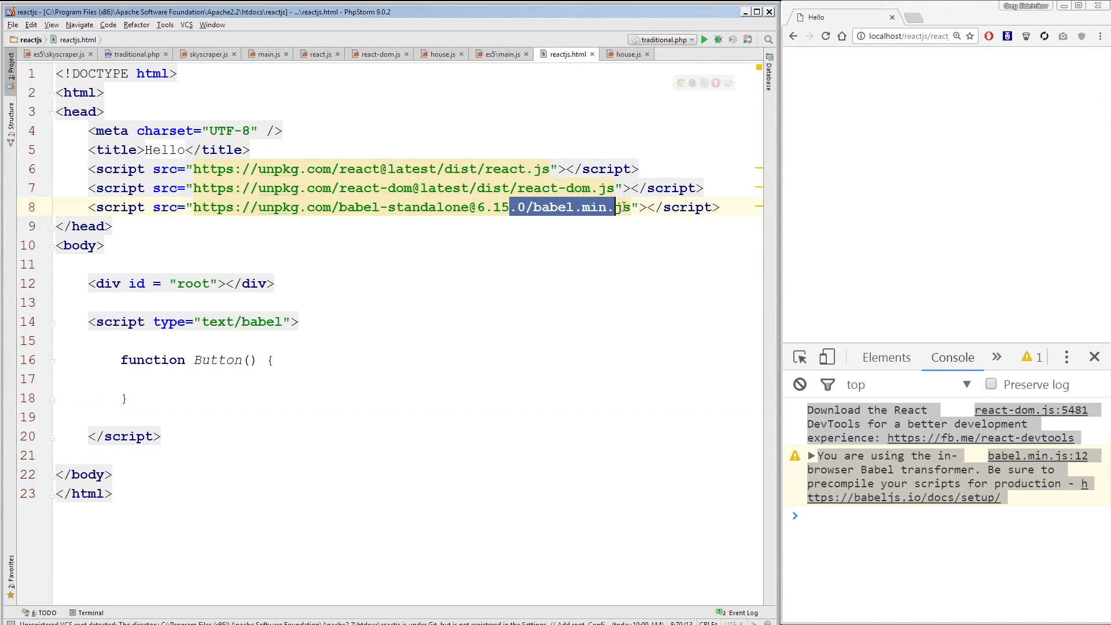
click(198, 379)
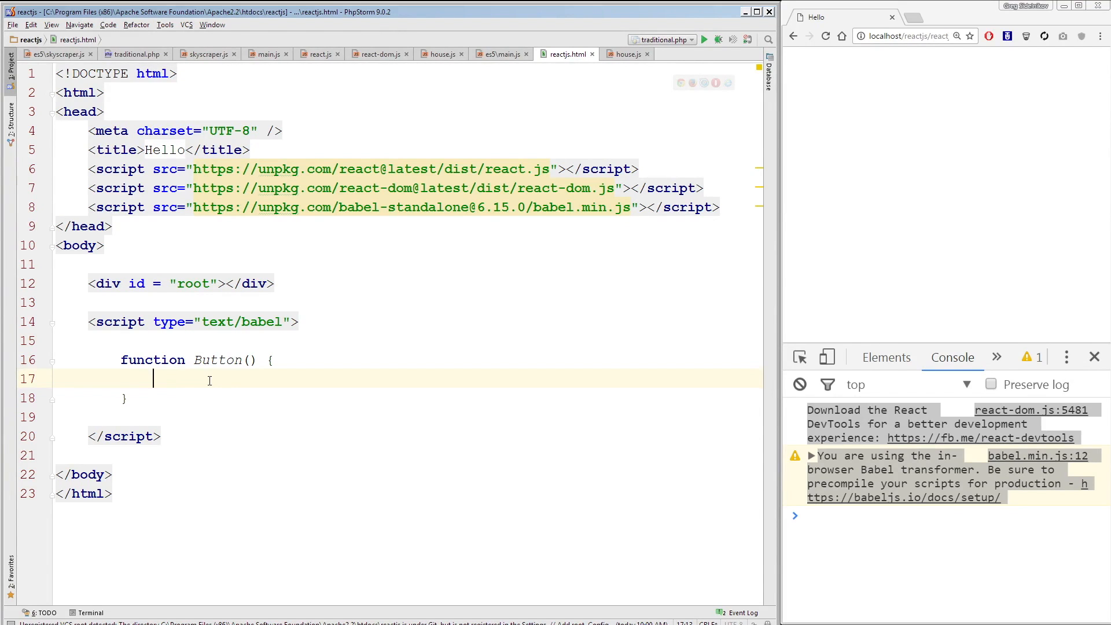
- Start Button's body with return <button className="pressMe">
text(return)
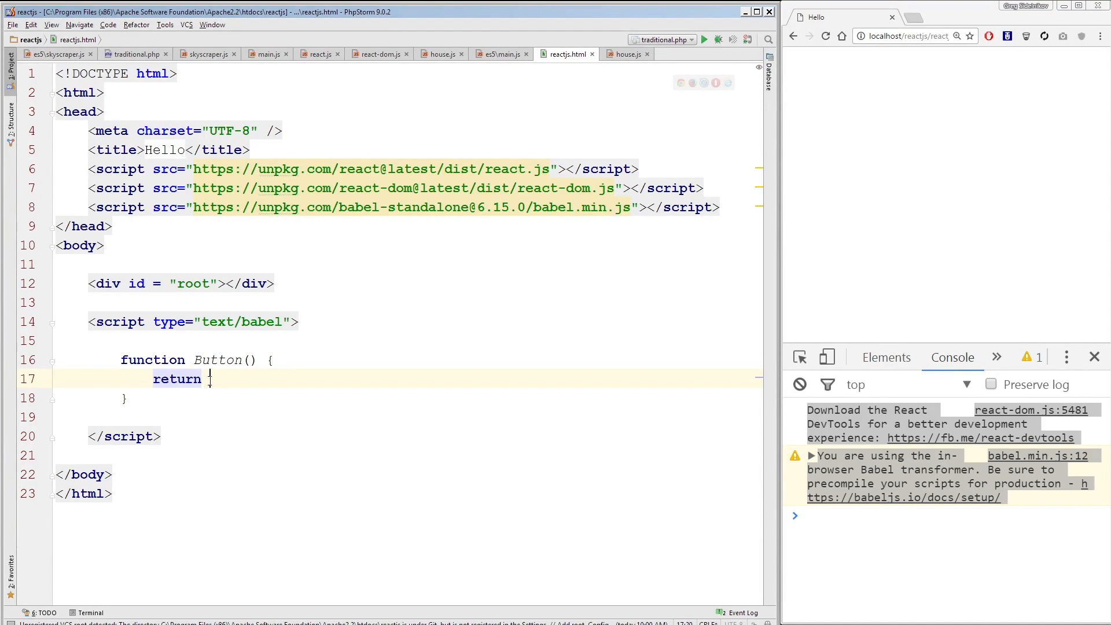
text(Kb)
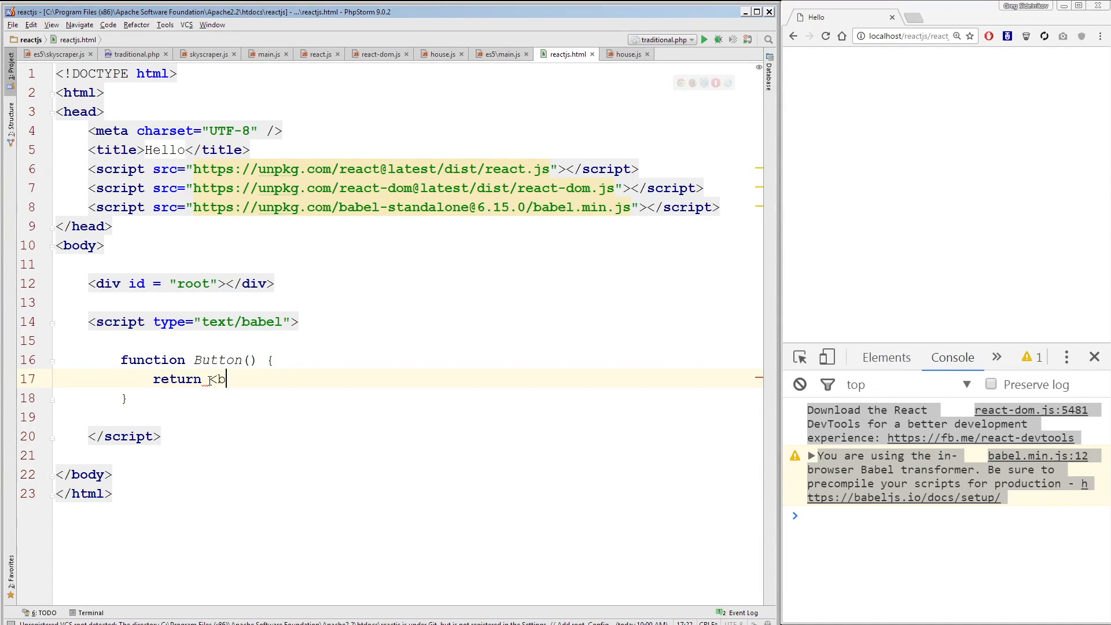
text(utton>)
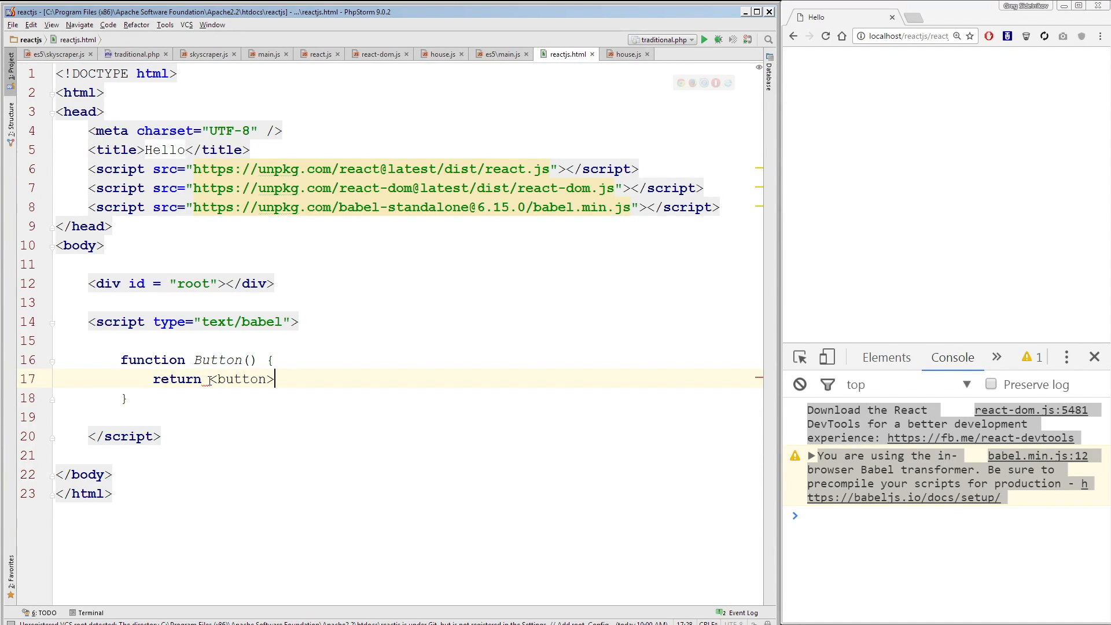
text(className = ")
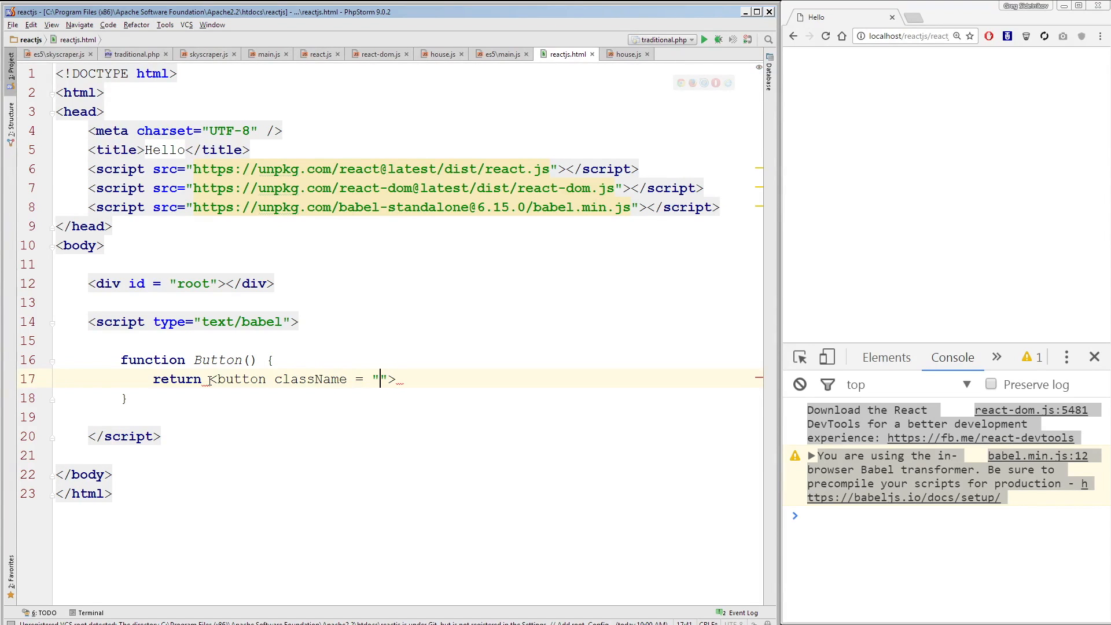
text(pressM)
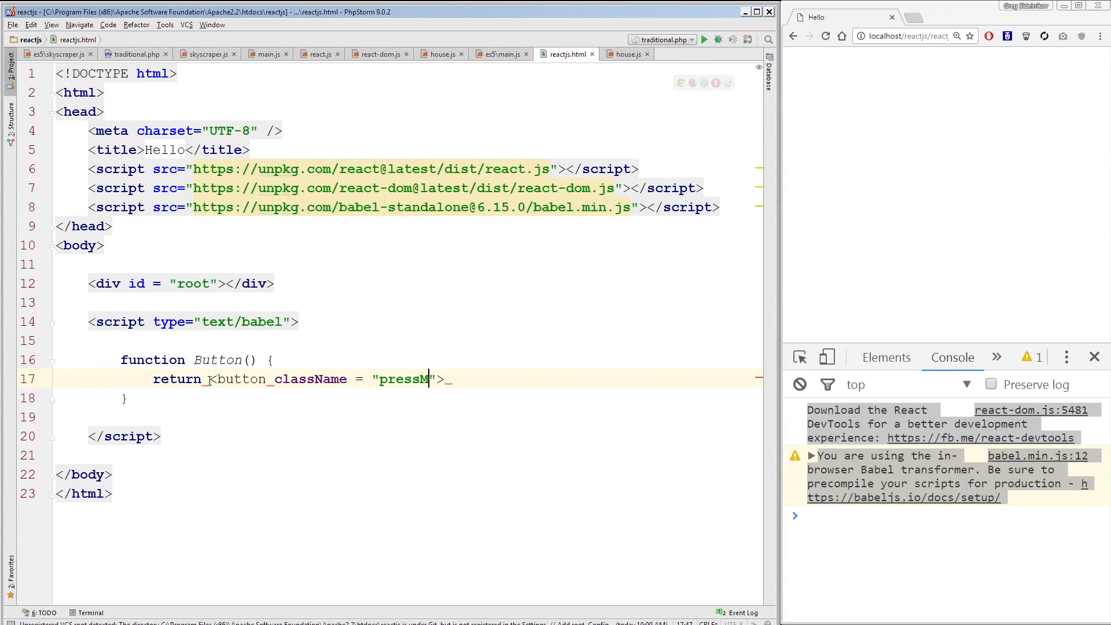
text(e)
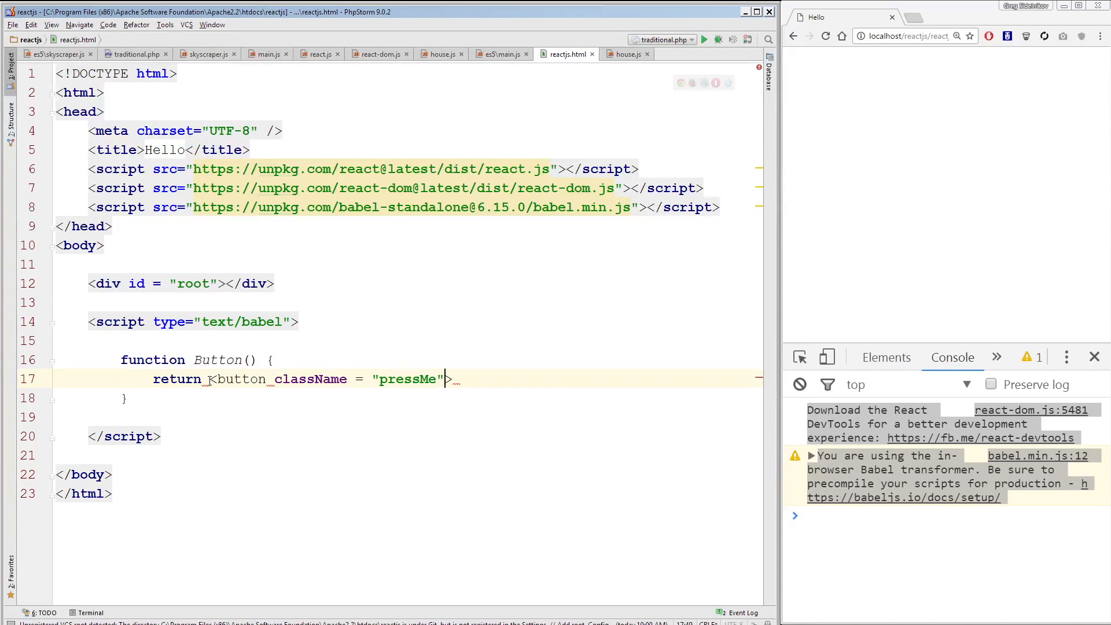
- Add an onClick={} attribute to the pressMe button tag on a new line
key(enter)
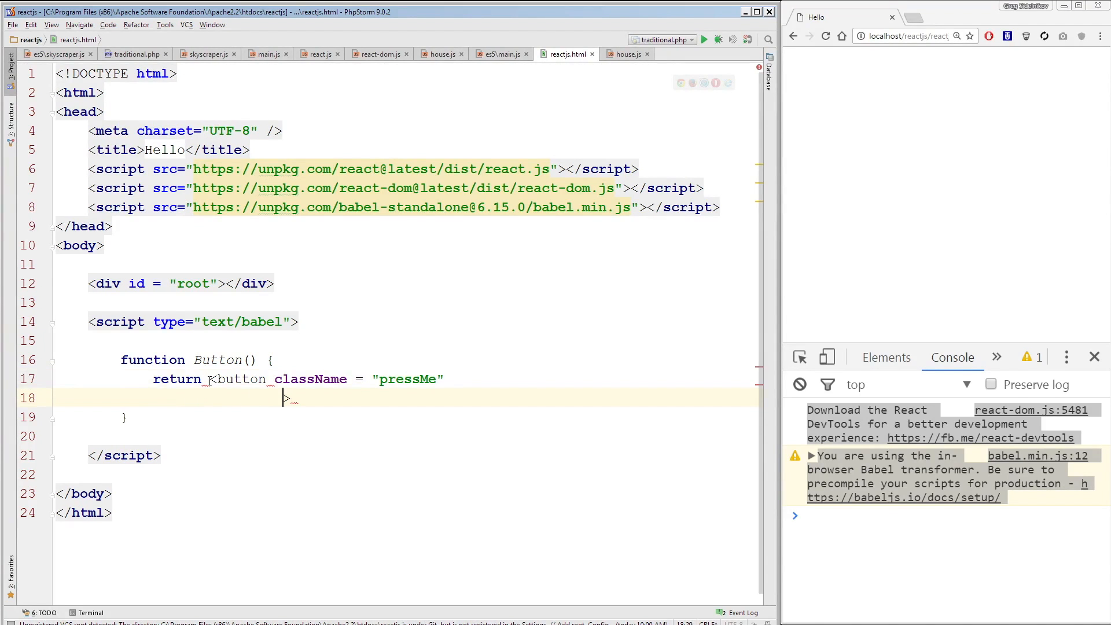
text(onCli)
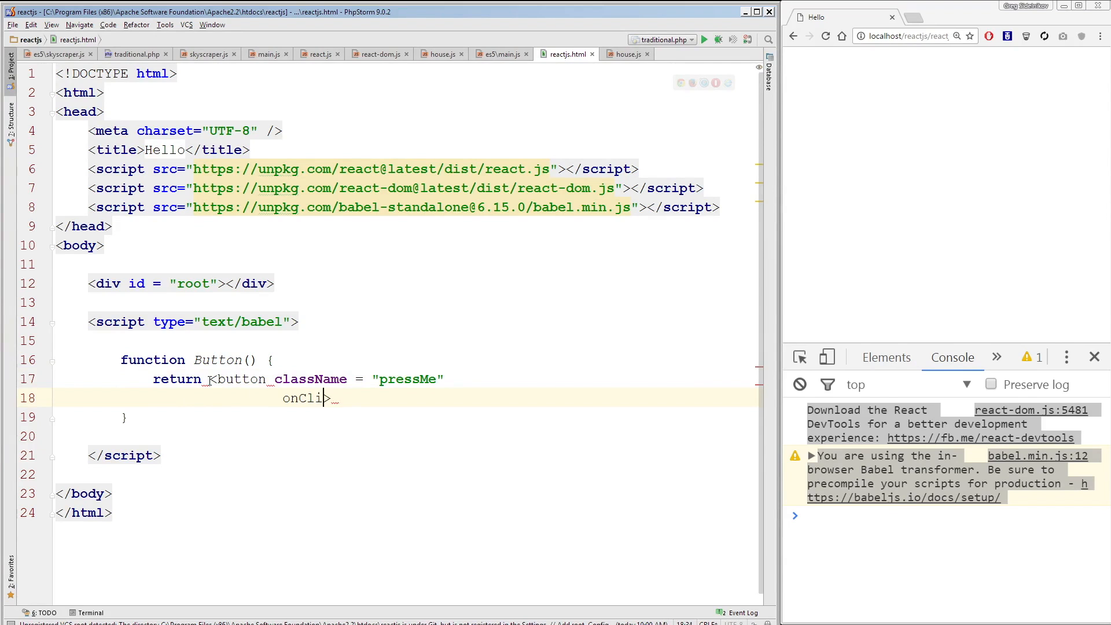
text(ck>)
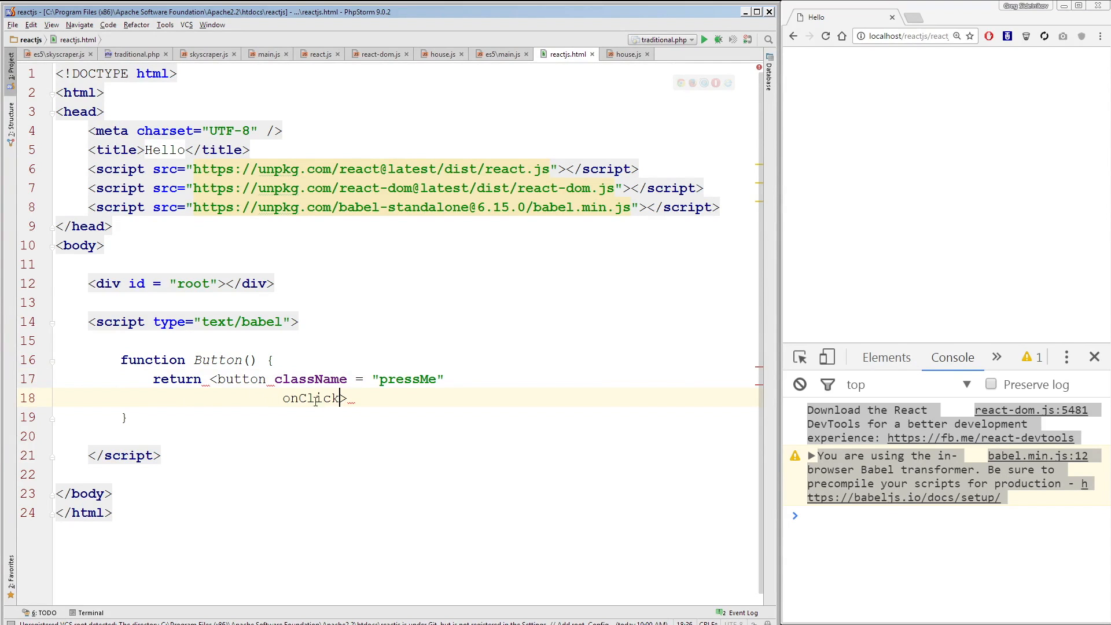
mouse_move(394, 468)
text( = )
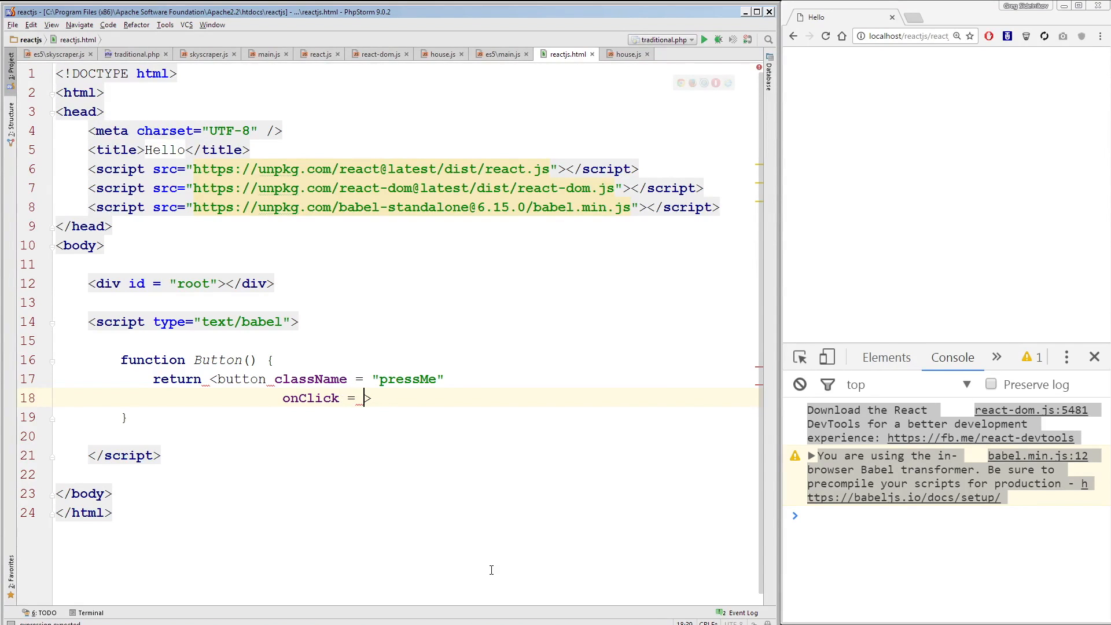
text({})
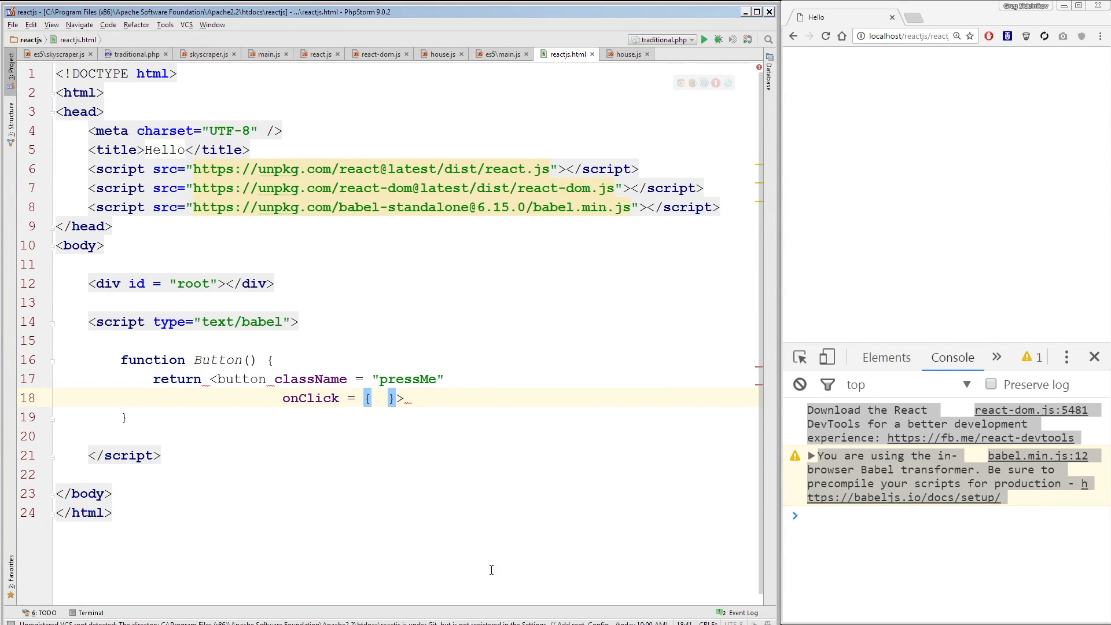
mouse_move(410, 466)
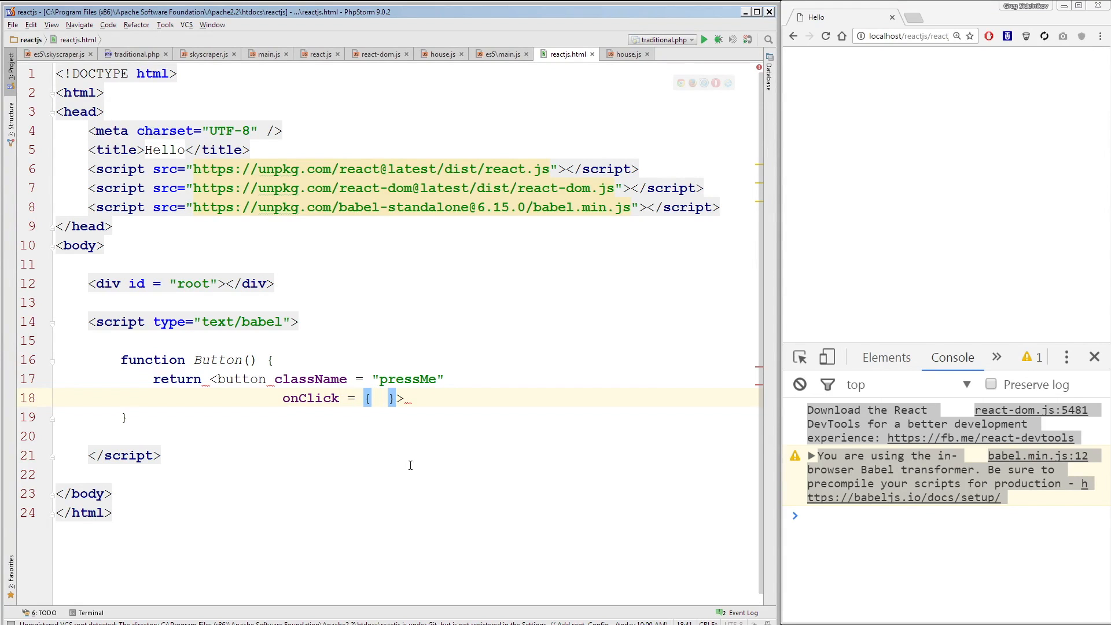
double_click(310, 398)
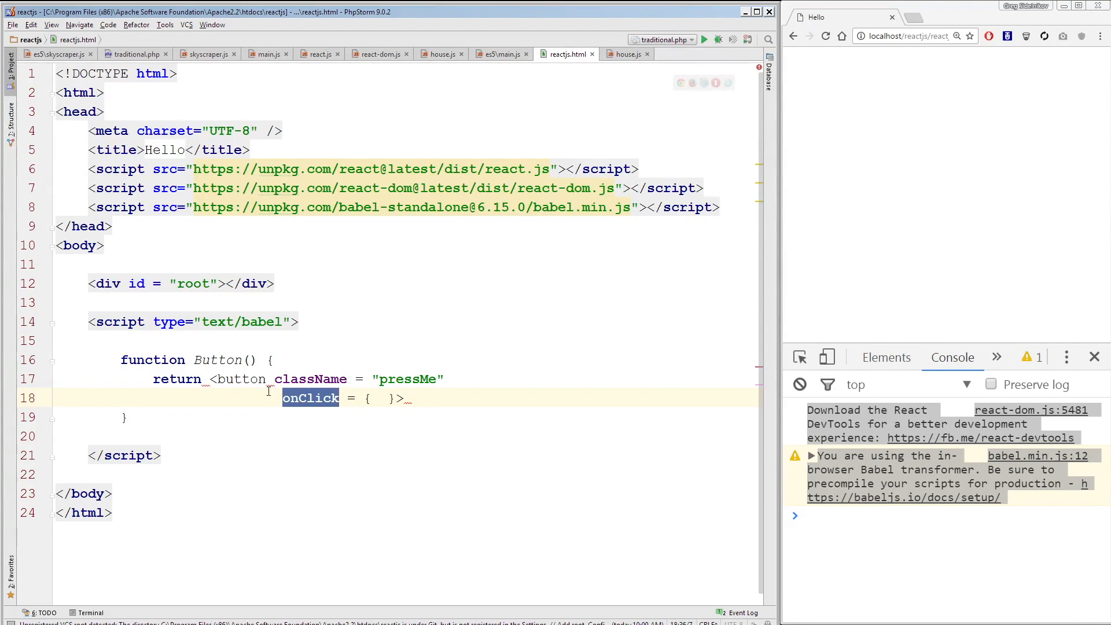
mouse_move(208, 378)
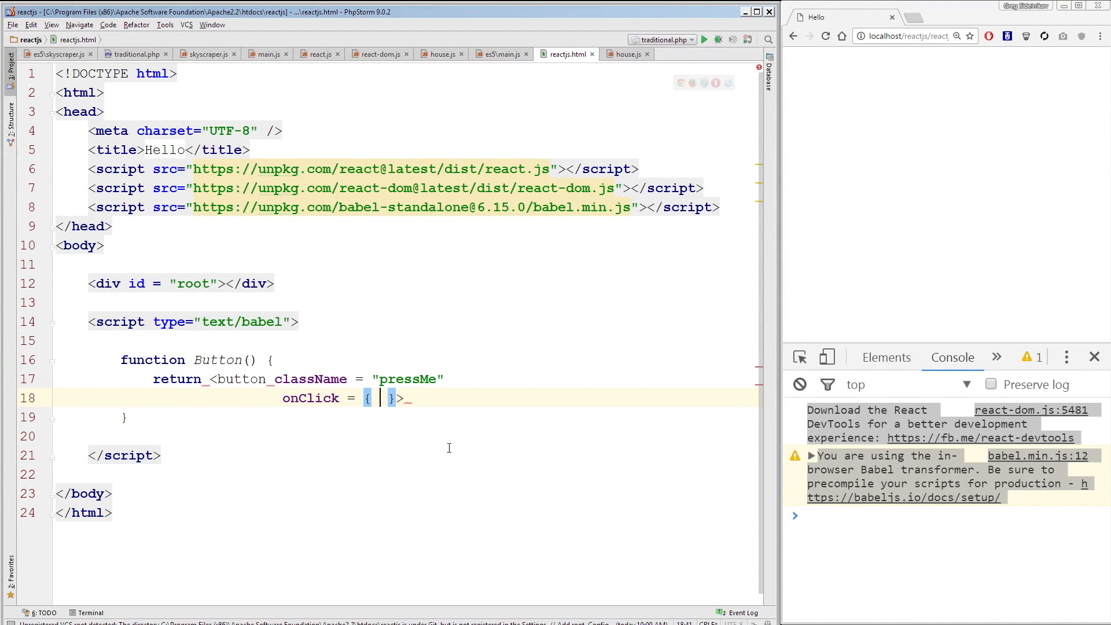
- Fill onClick with an arrow function that logs "Clicked!" to the console
text(()=>)
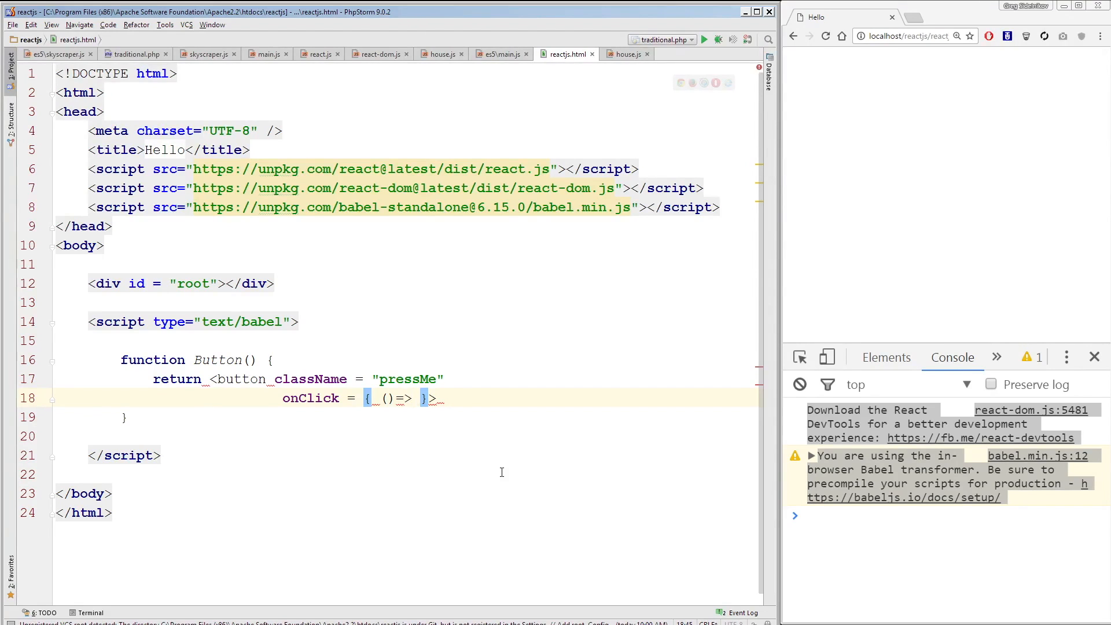
text({)
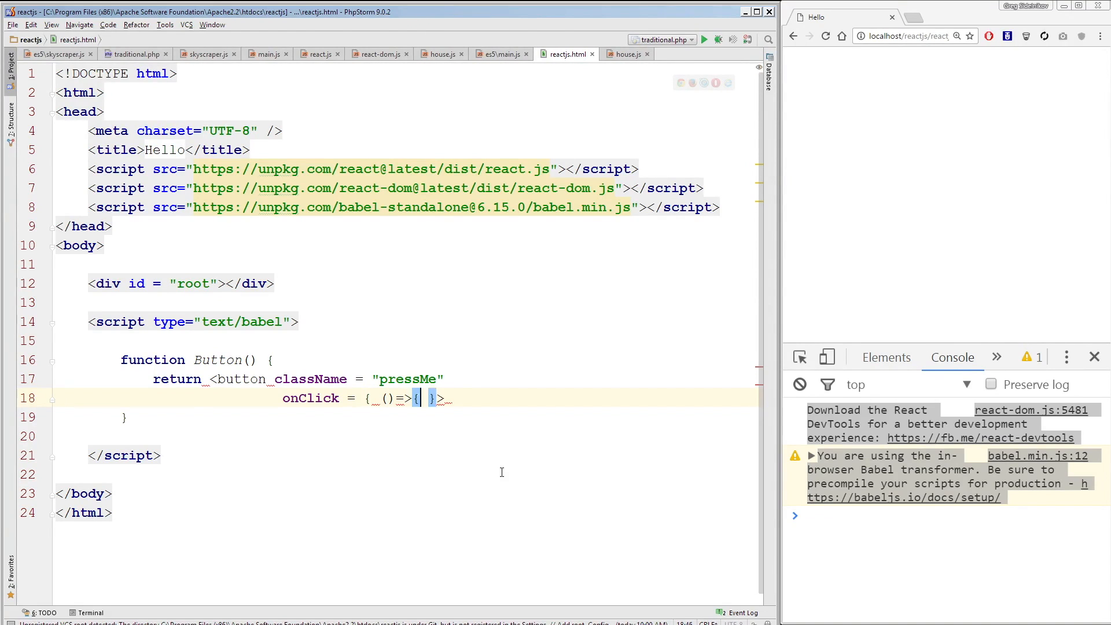
text({console.l)
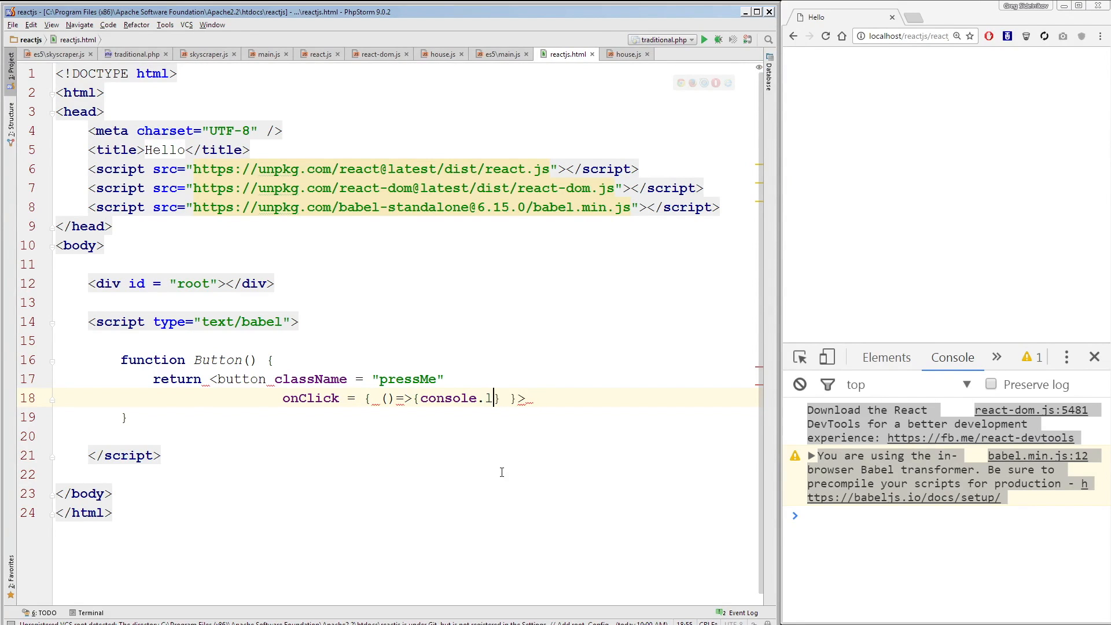
text(og("C"))
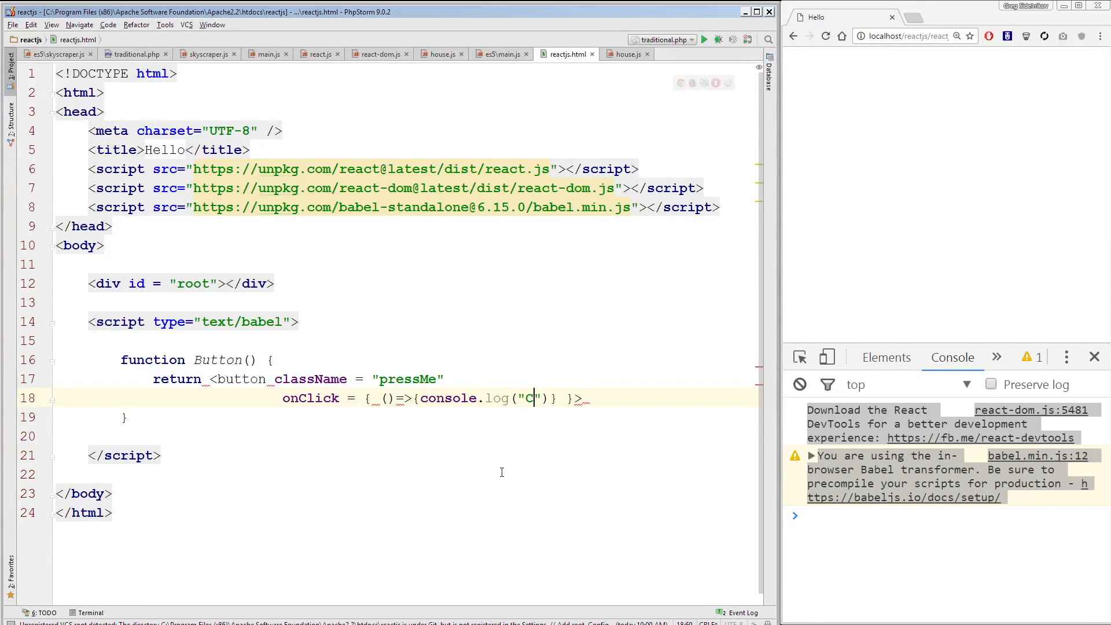
text(licked!)
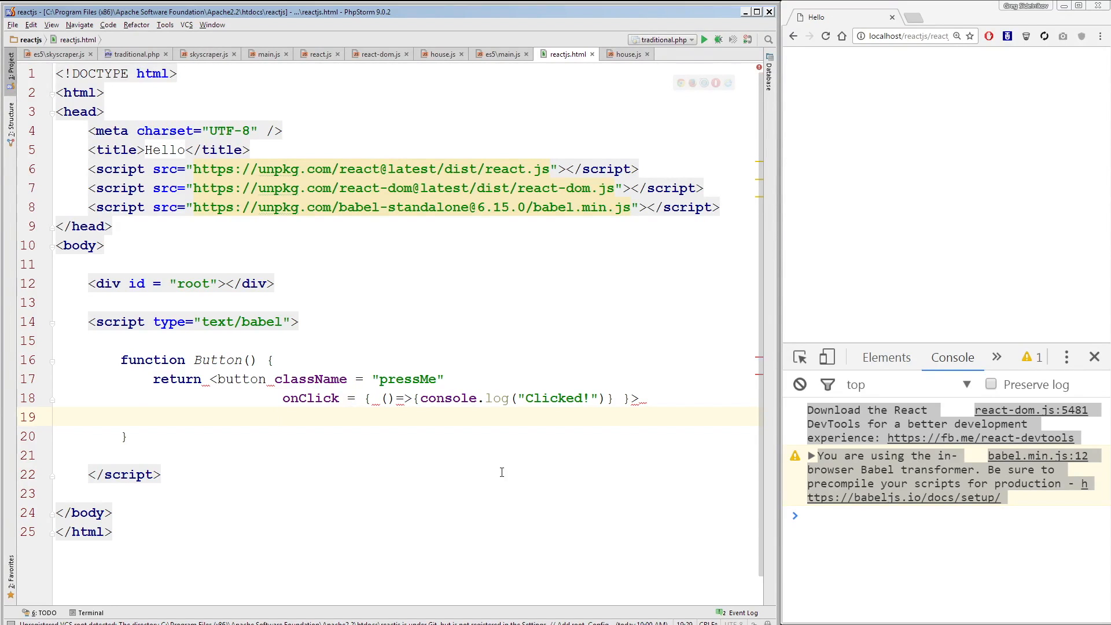
- Give the button the label 'Click me!' and close it with </button>
text(Click me!)
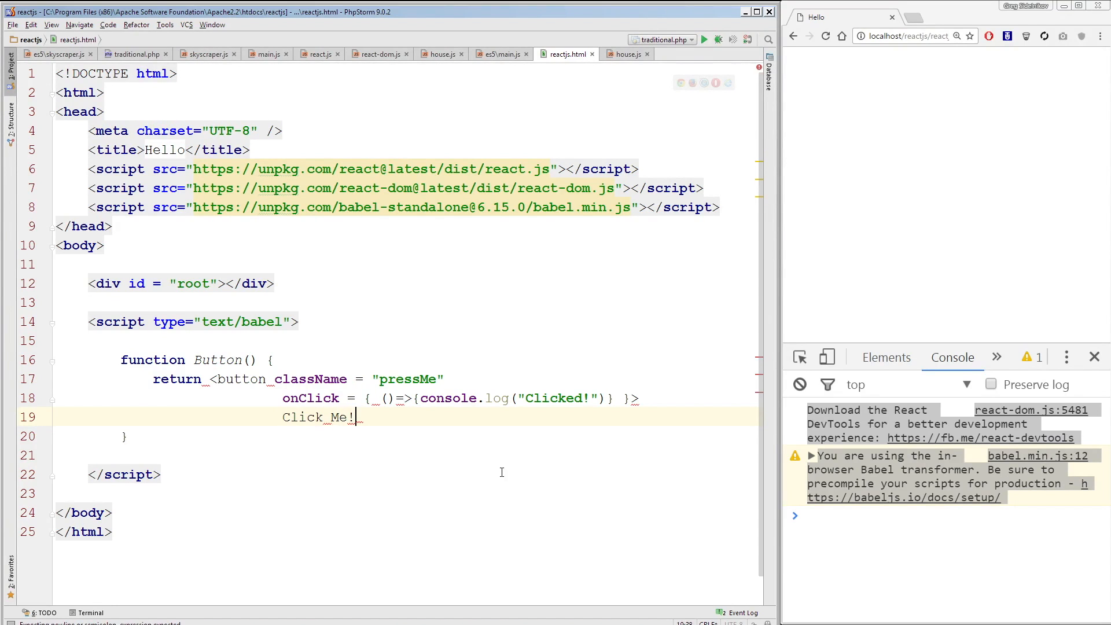
text(</butt)
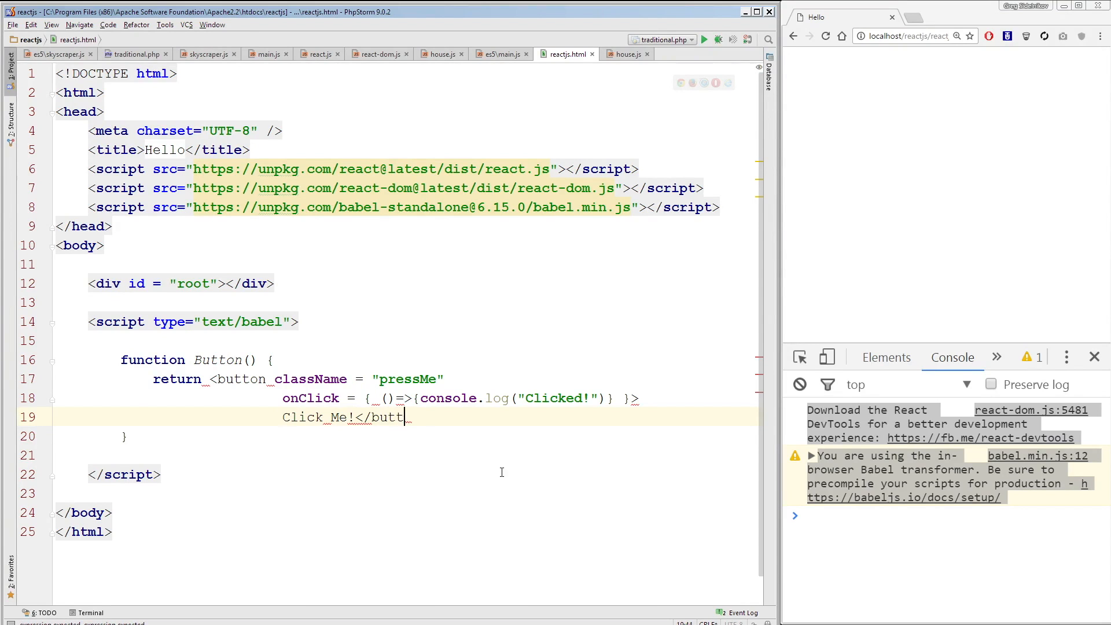
text(on>)
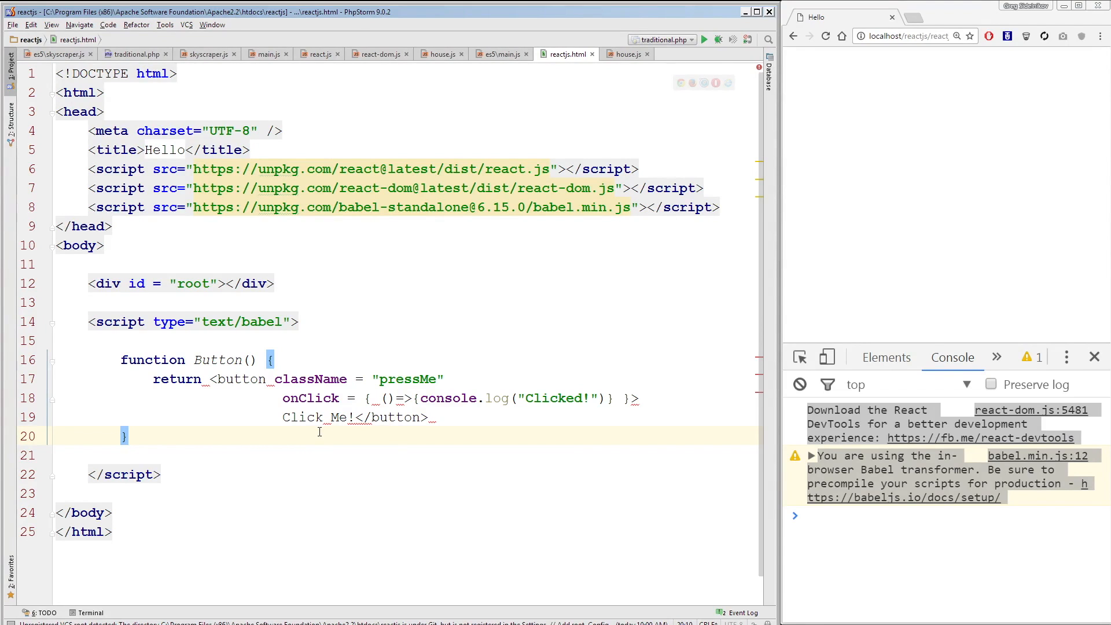
mouse_move(238, 428)
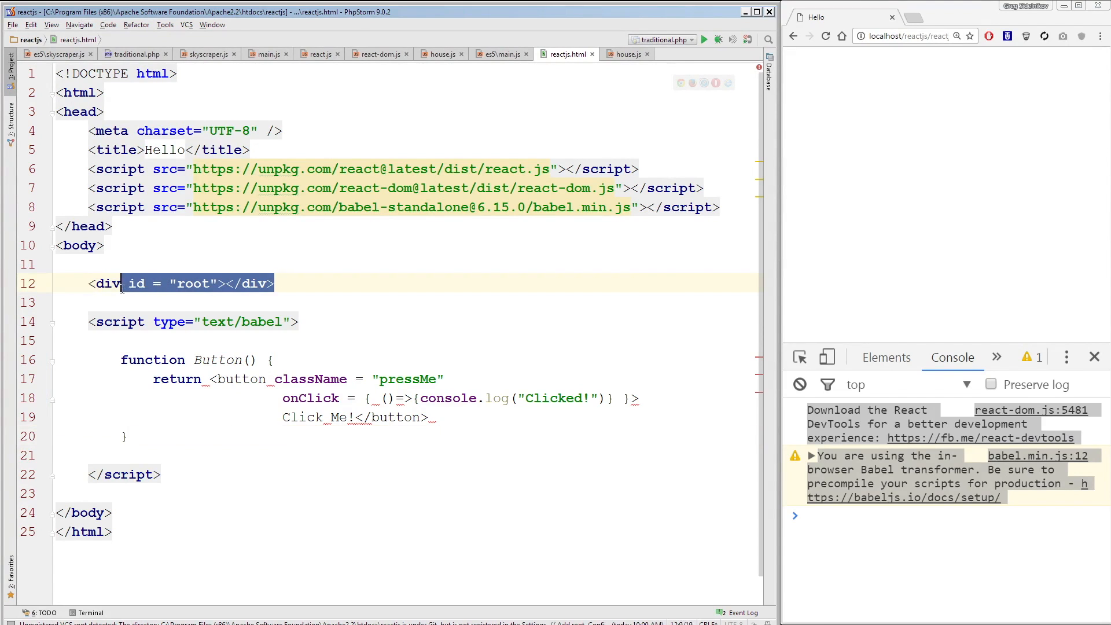
- Below the function, declare var root = document.getElementById("root")
click(230, 283)
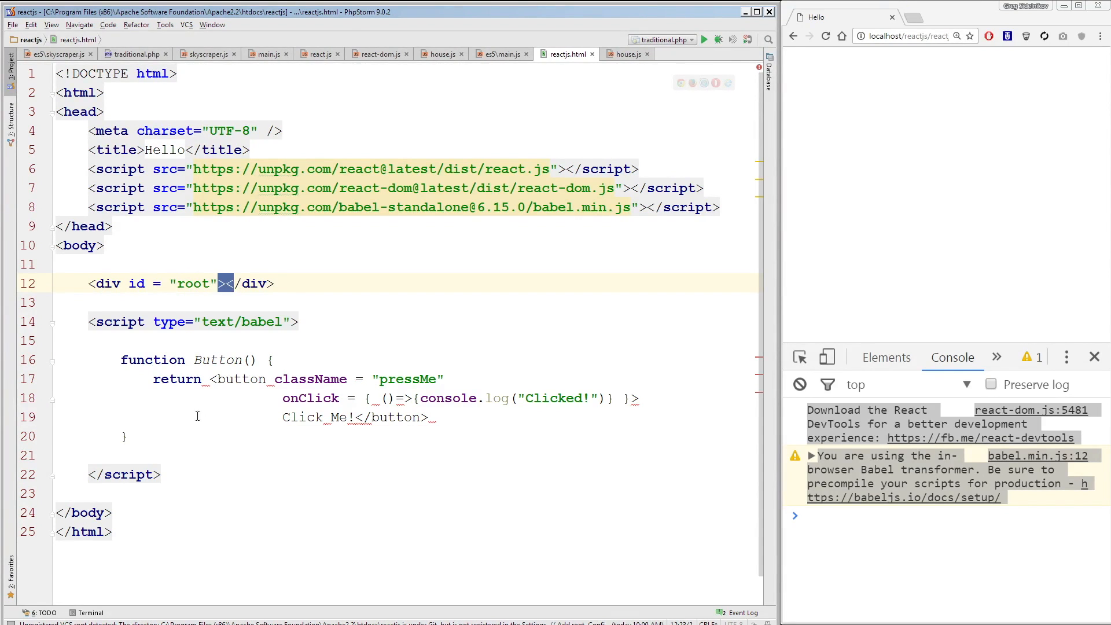
text(v)
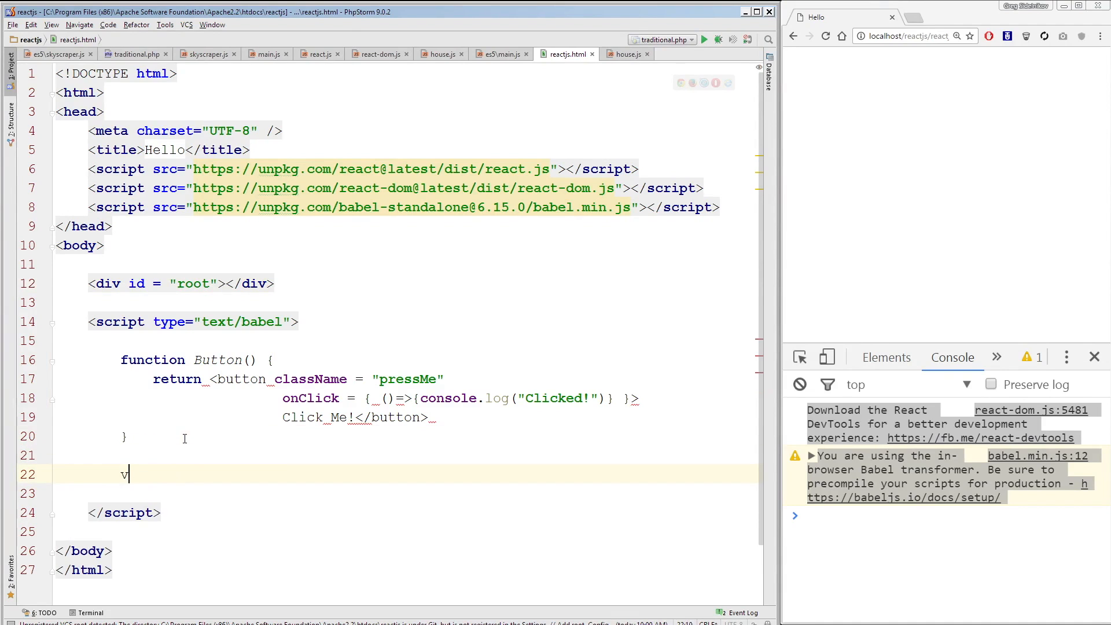
text(ar root = d)
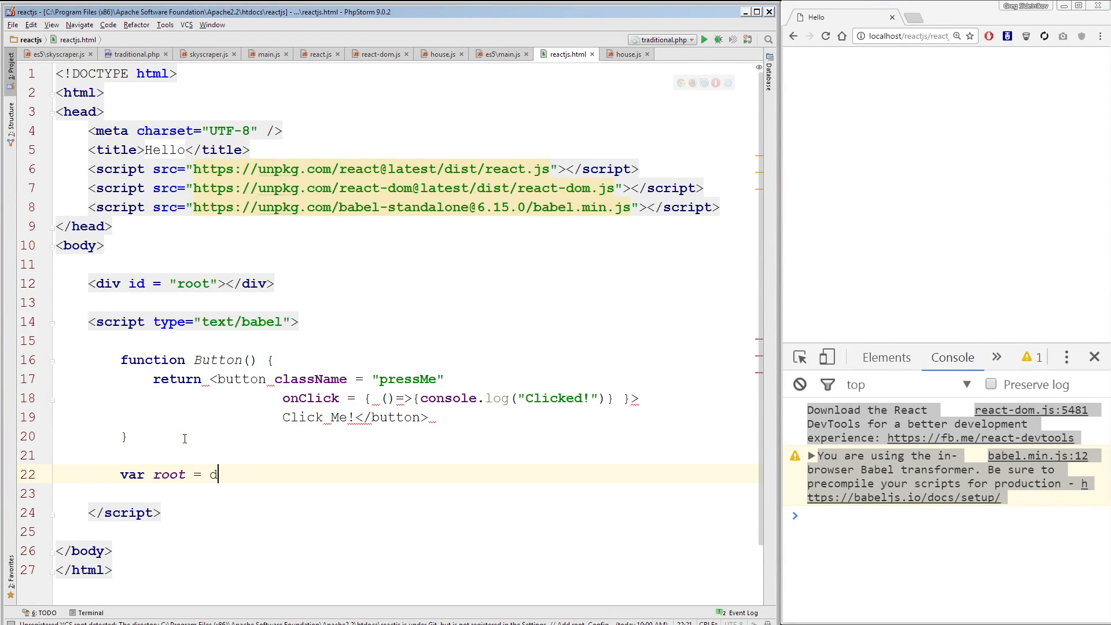
text(ocument.getElementById(")
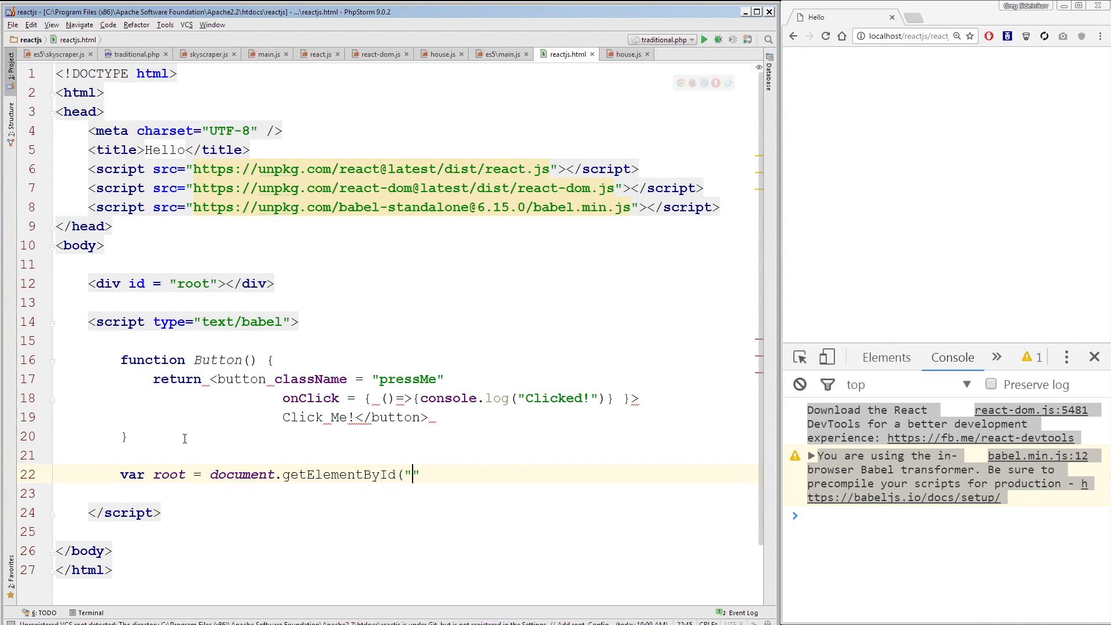
text(root");)
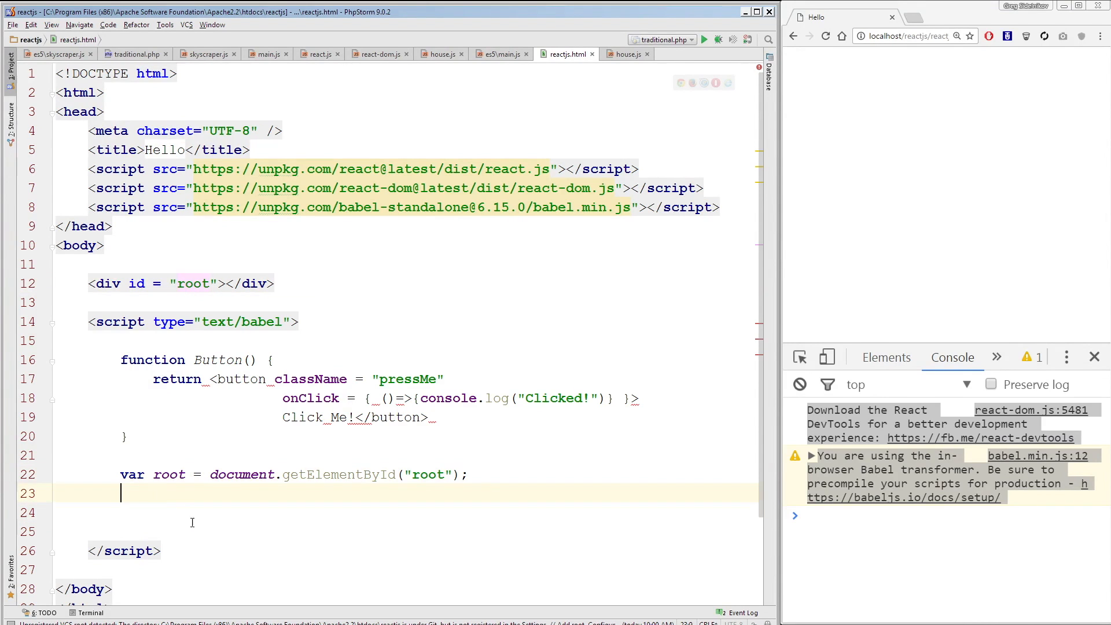
- Begin a ReactDOM.react(<Button />, root, call on the next line
text(React)
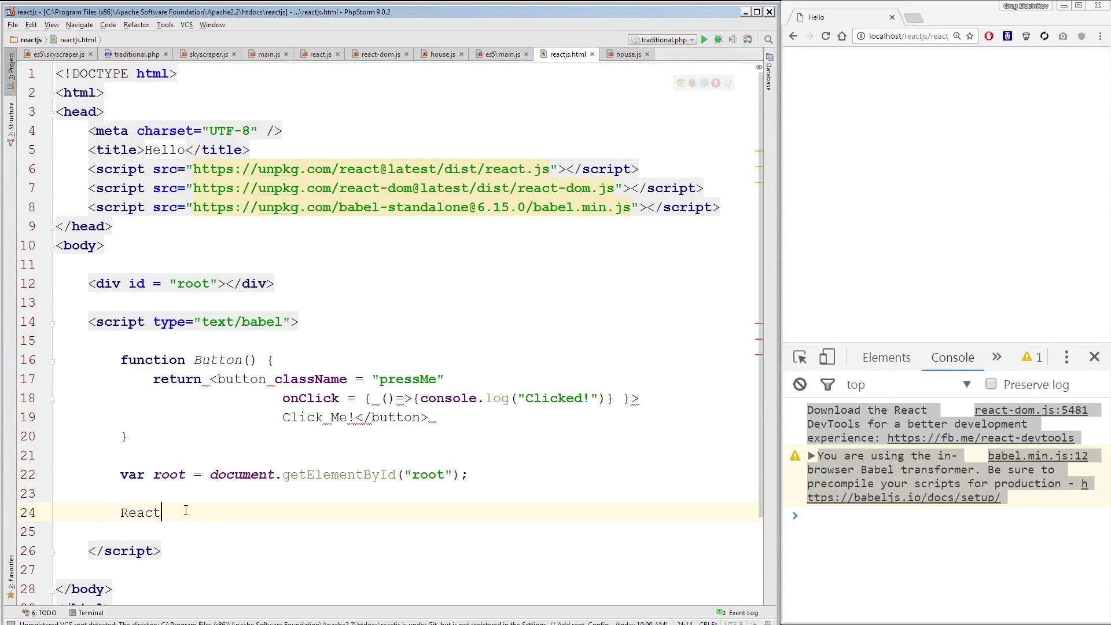
text(DOM.react()
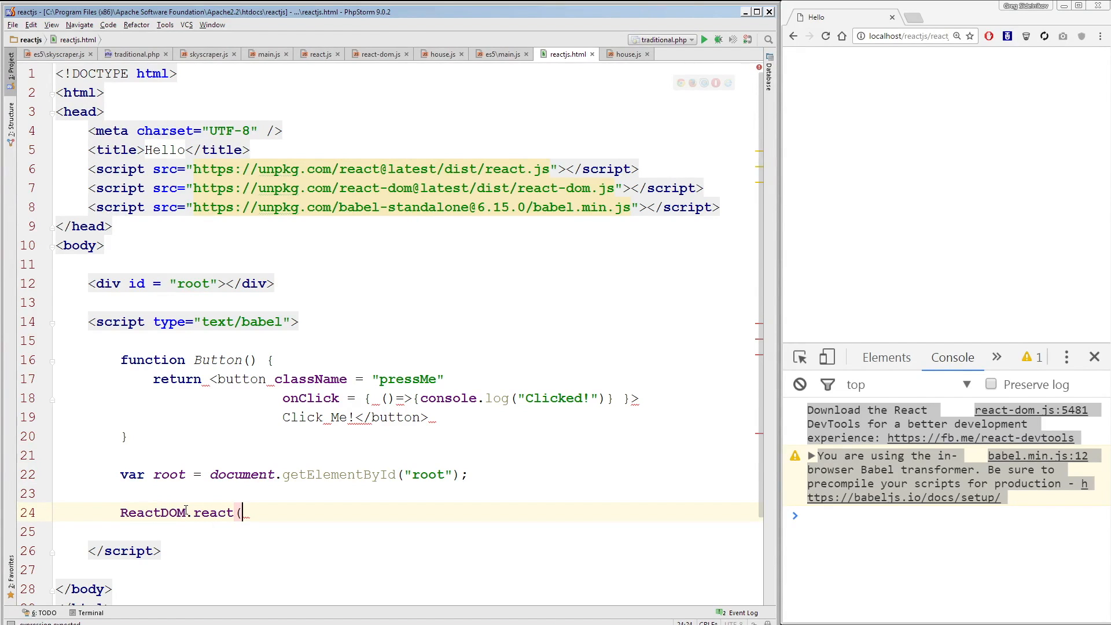
double_click(217, 359)
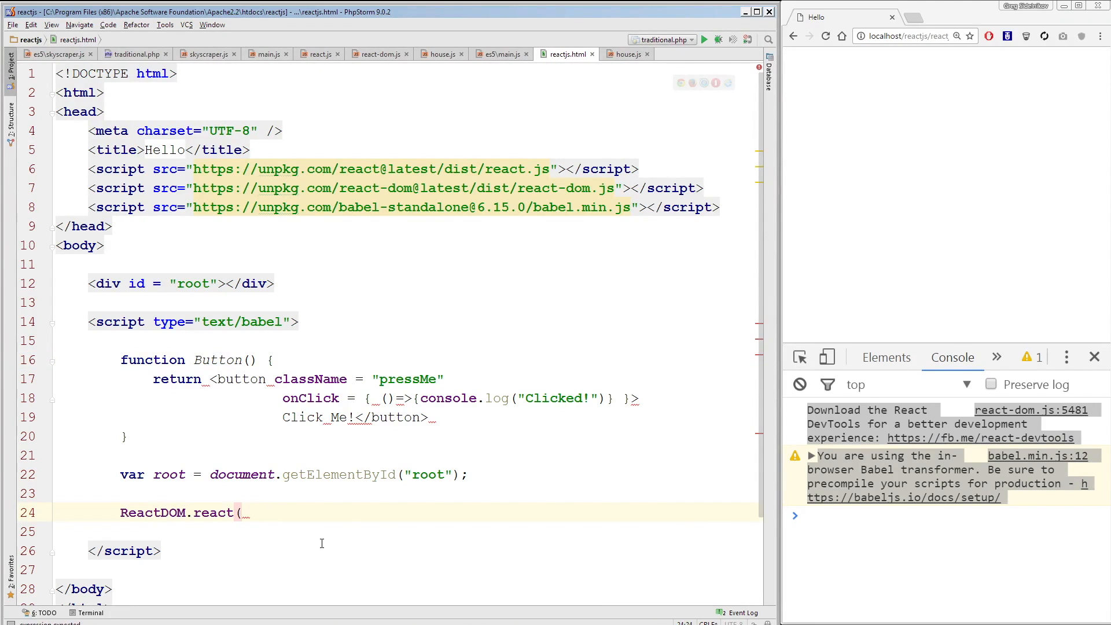
double_click(574, 208)
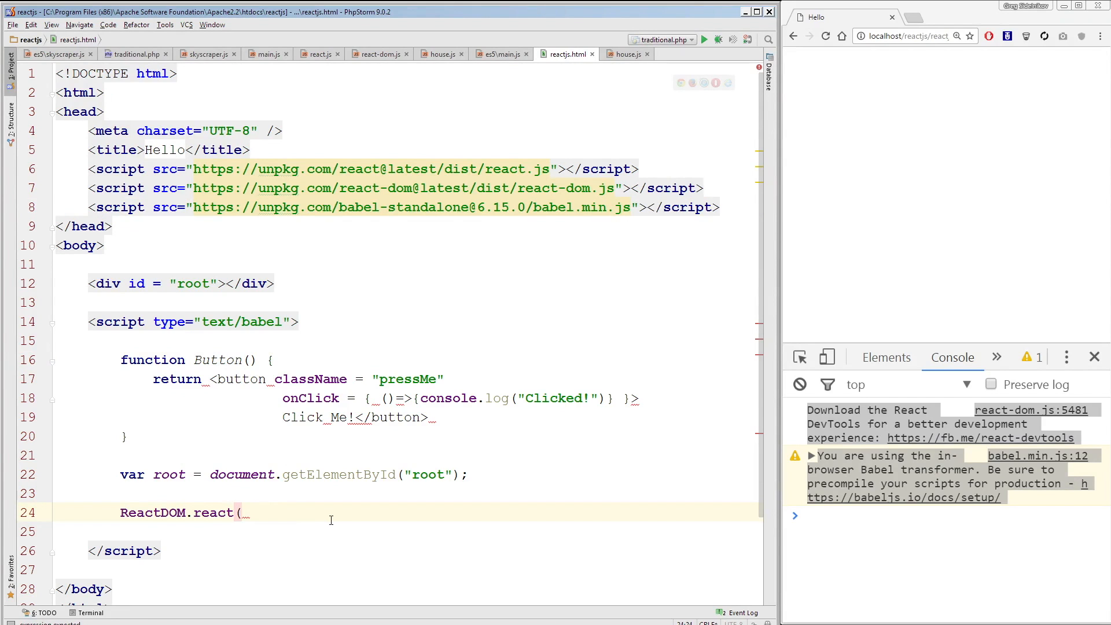
text(<Button />)
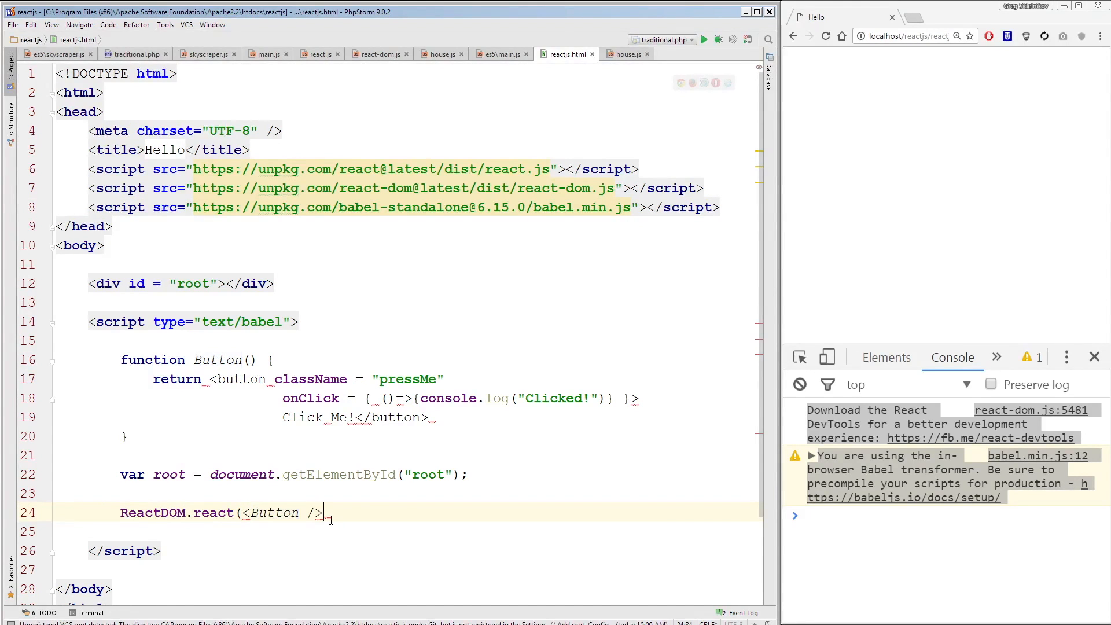
text(, root)
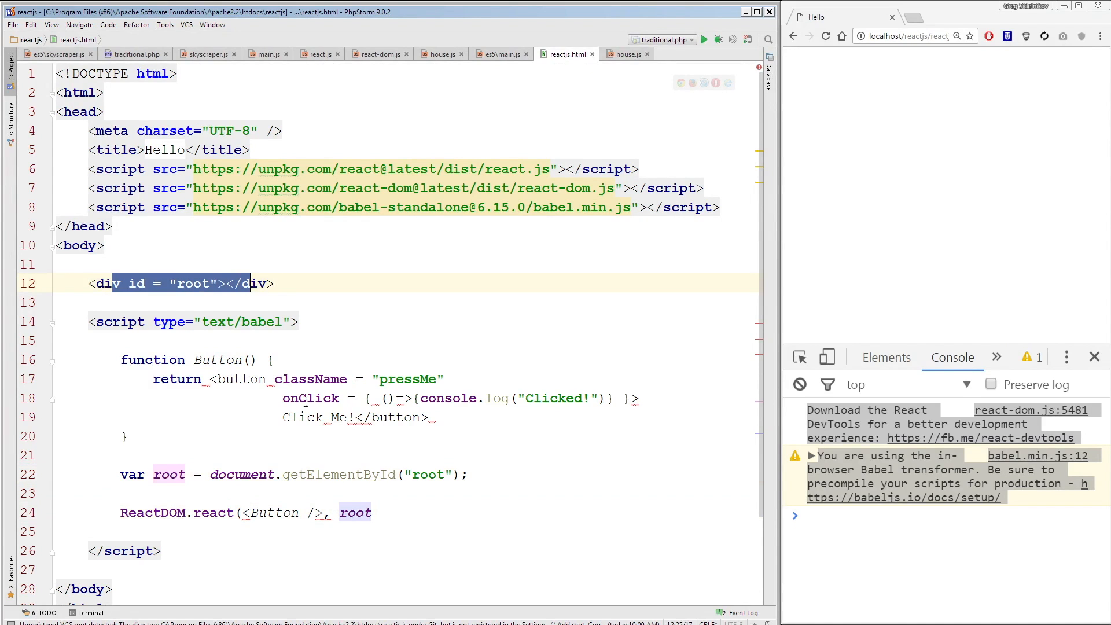
click(382, 512)
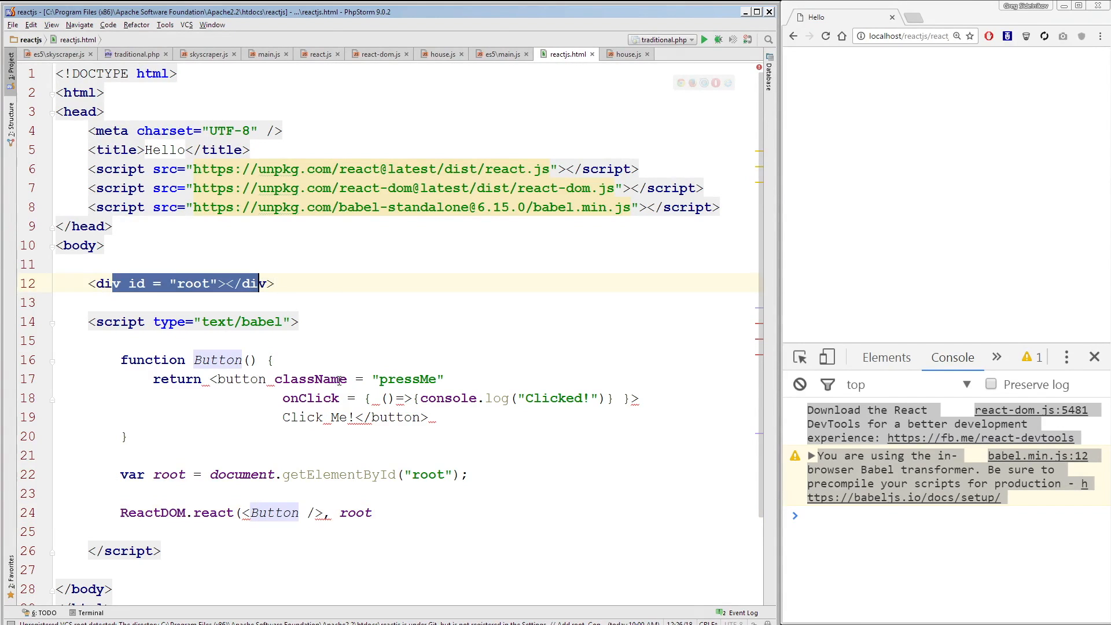
click(371, 512)
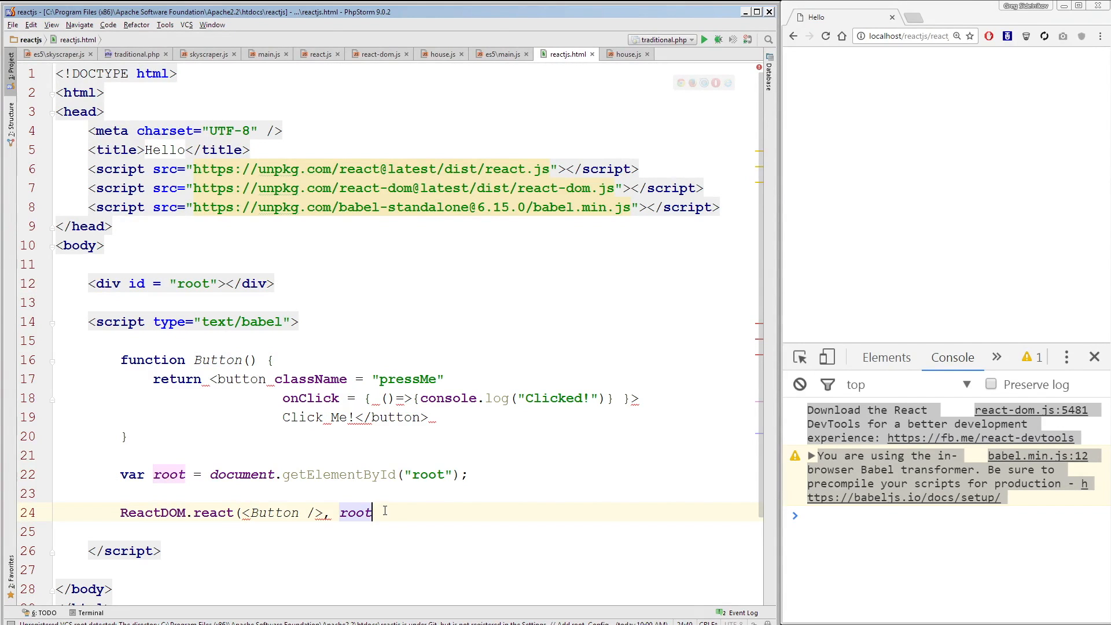
text(,)
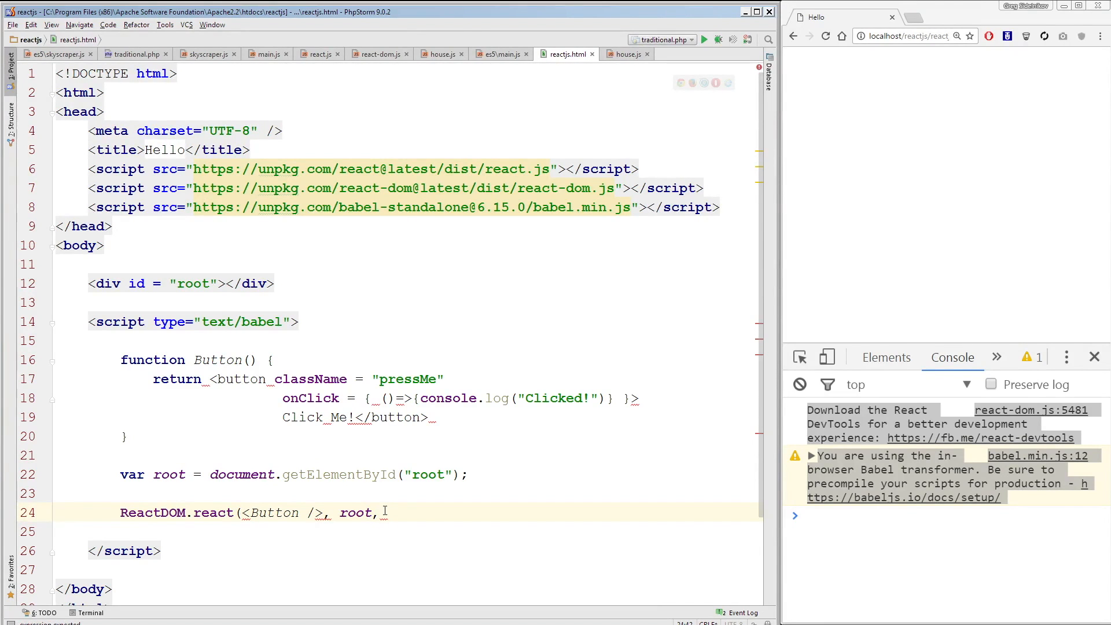
- Add a callback logging "This button was rendered!" and correct react to render
text(()=)
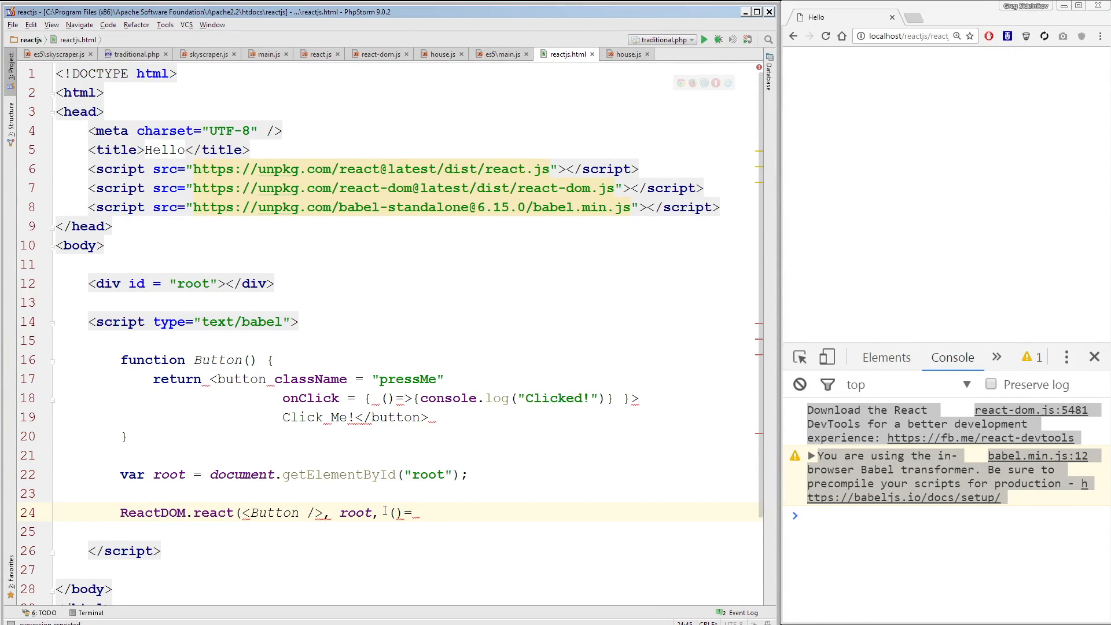
text(=>{})
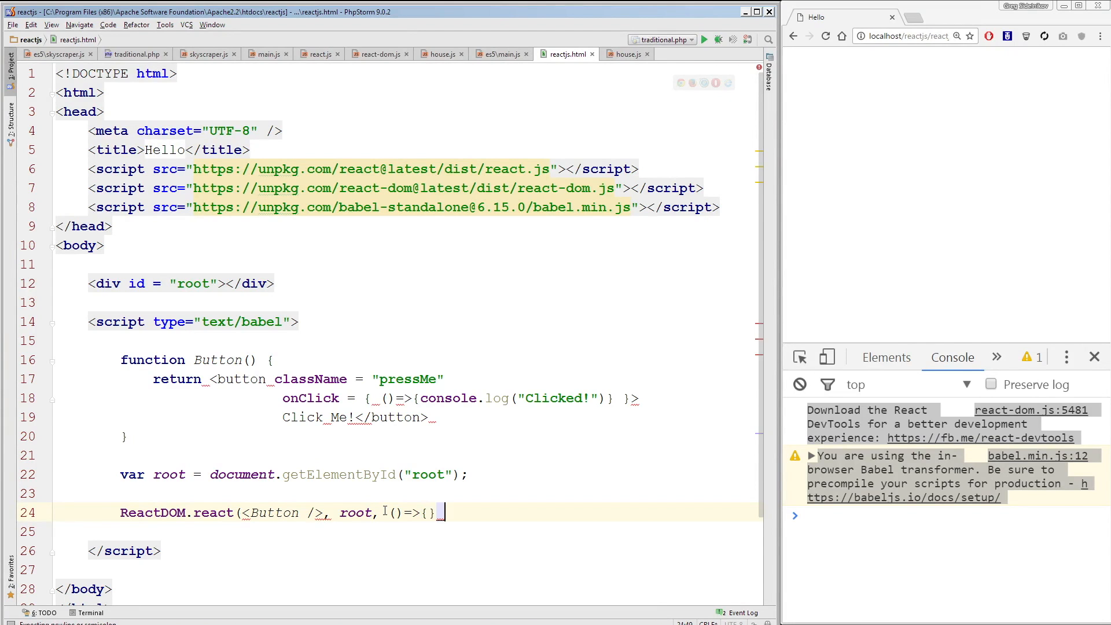
text();)
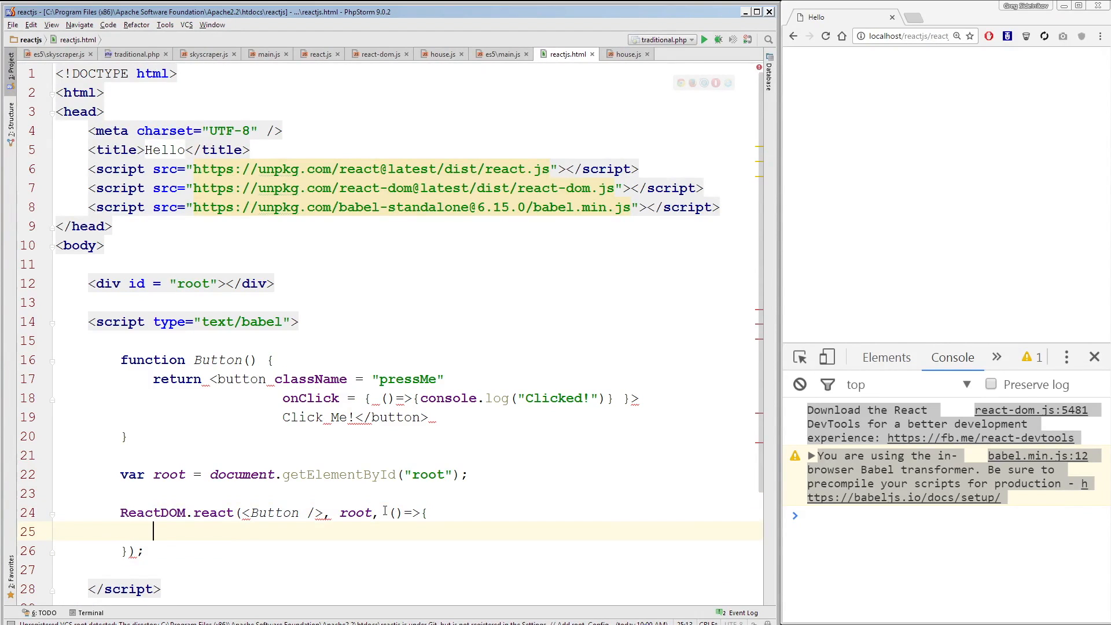
text(console.log();)
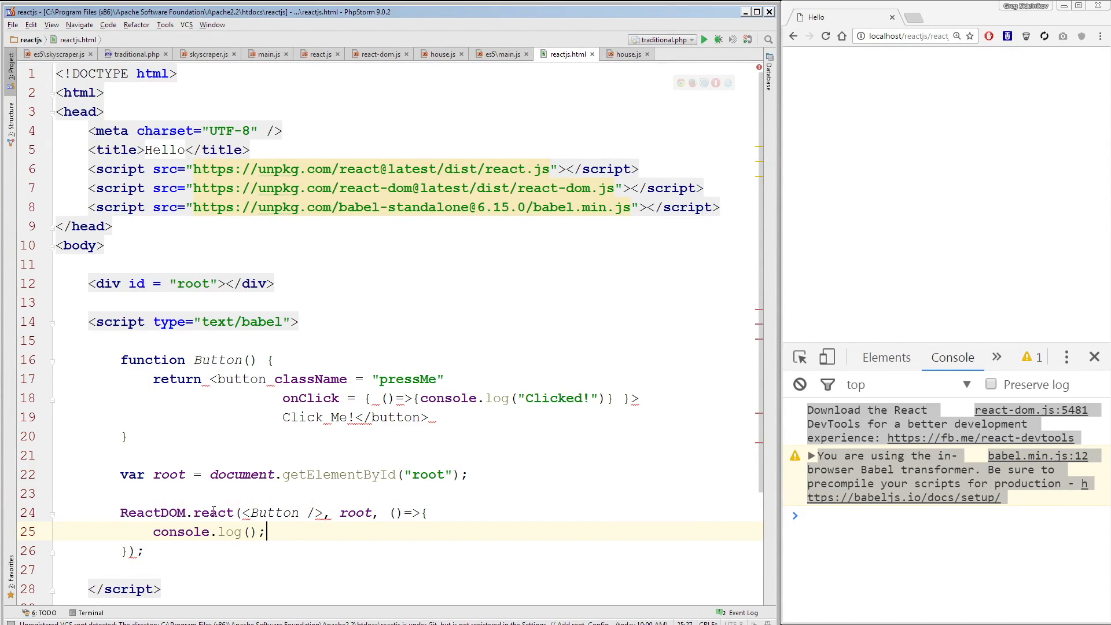
double_click(213, 512)
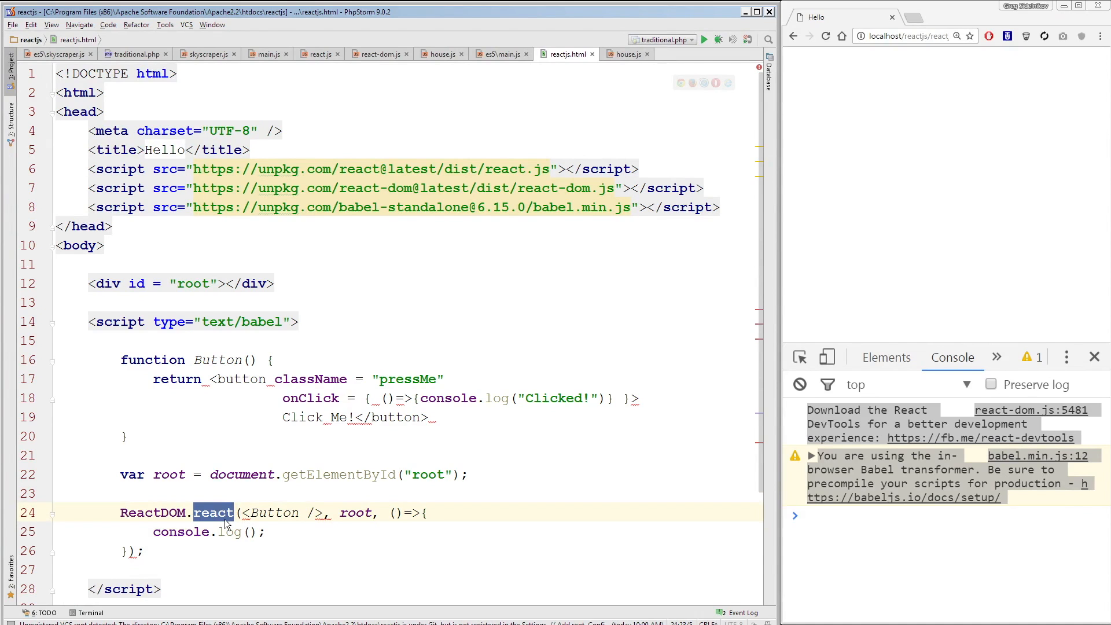
text(ender)
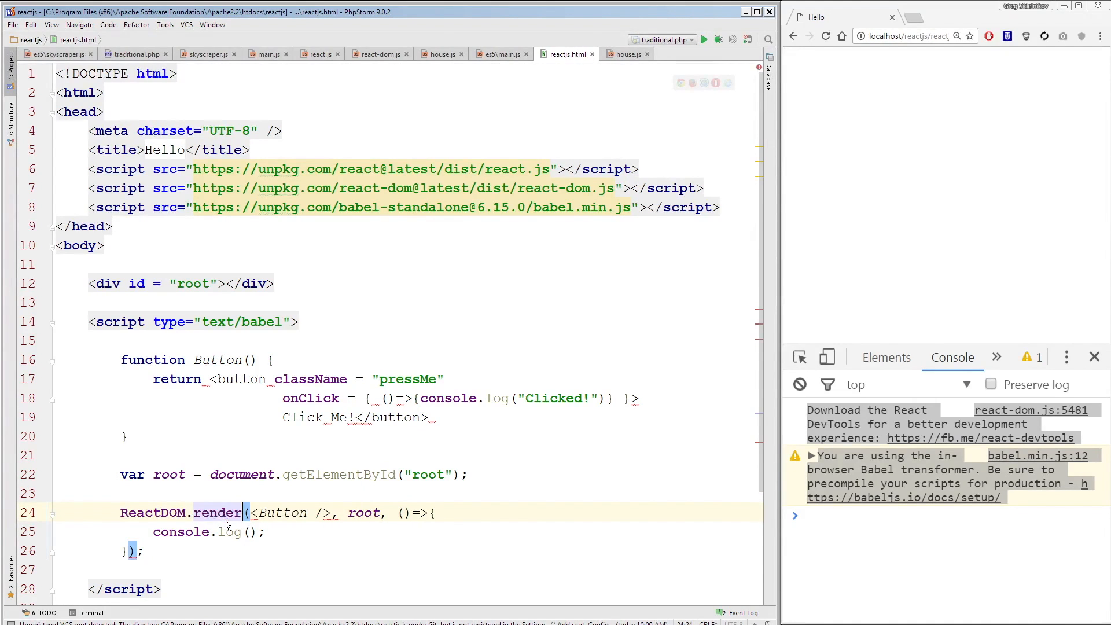
click(251, 533)
text("This but)
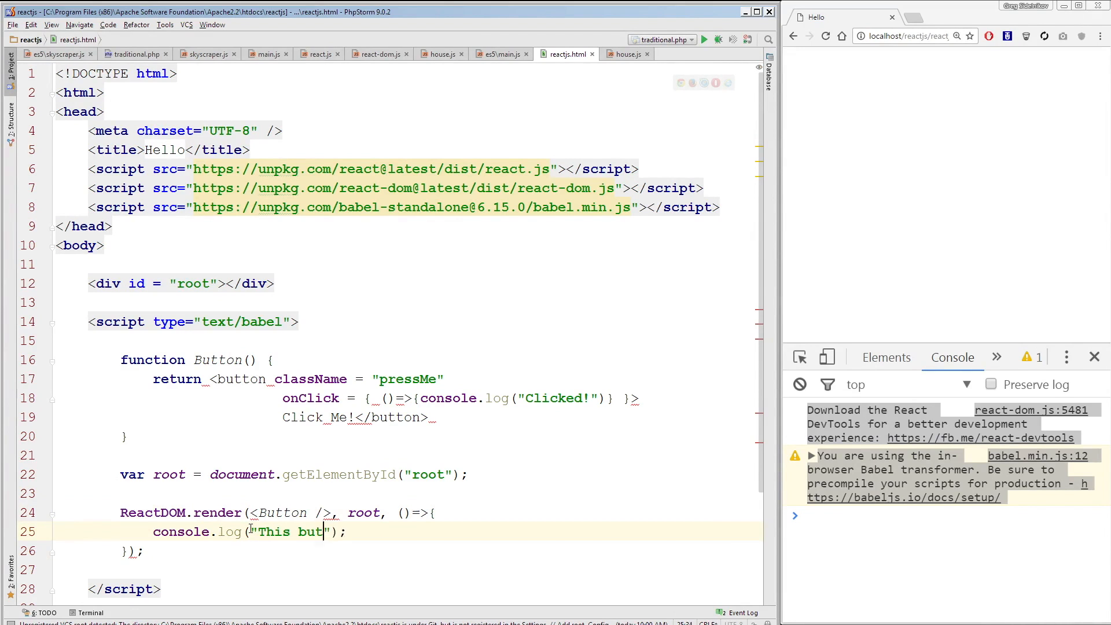
text(ton was rendered!)
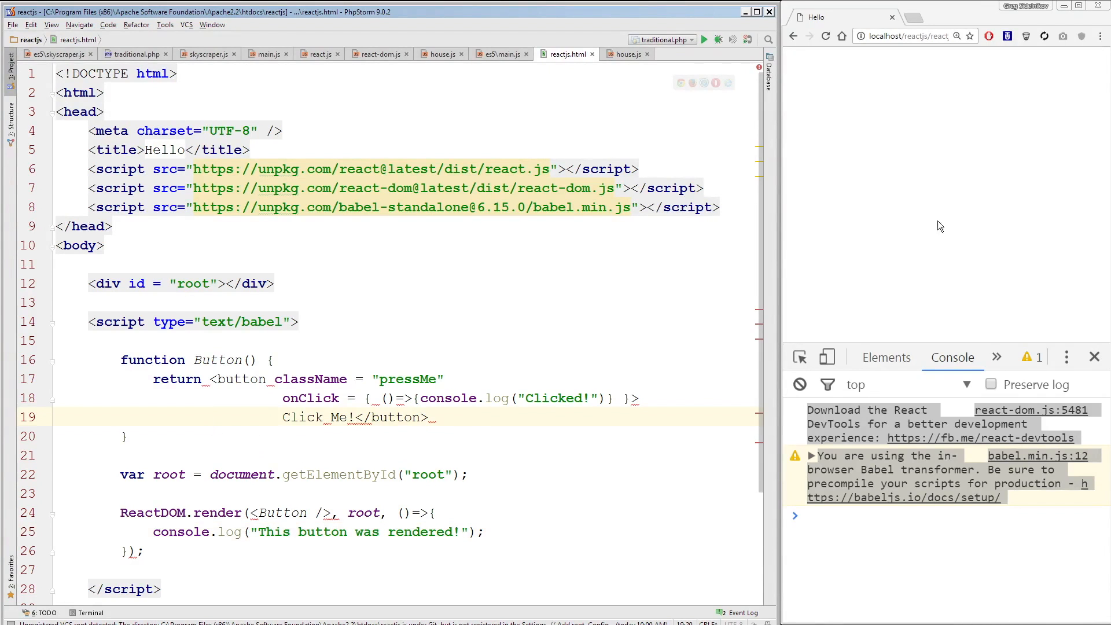
- Reload reactjs.html in Chrome and highlight the Click Me! label and rendered log message
click(825, 35)
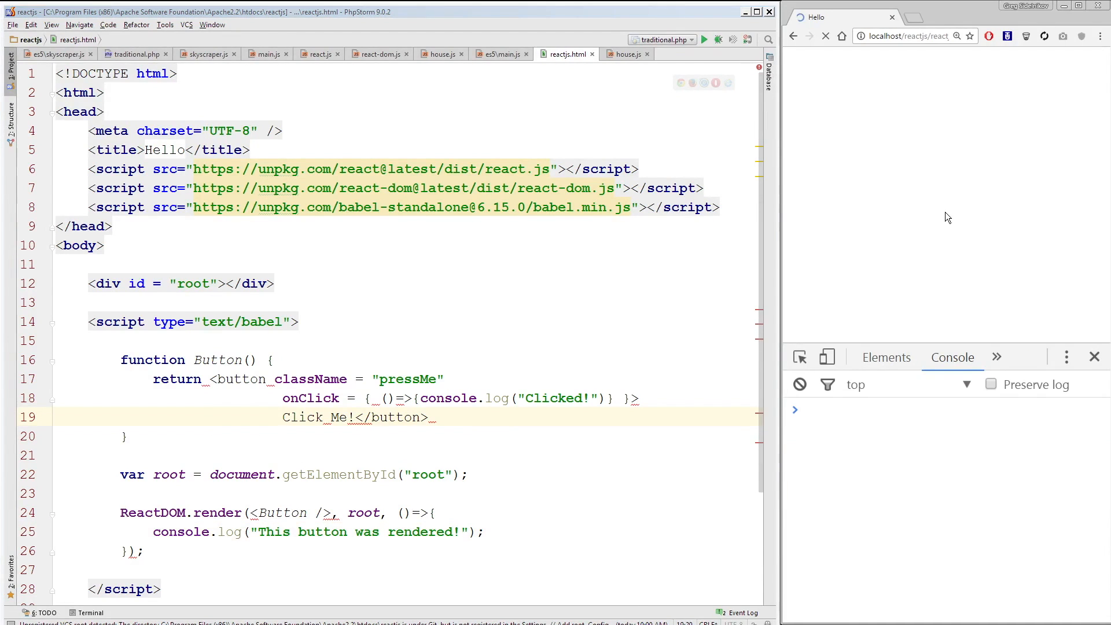
click(826, 36)
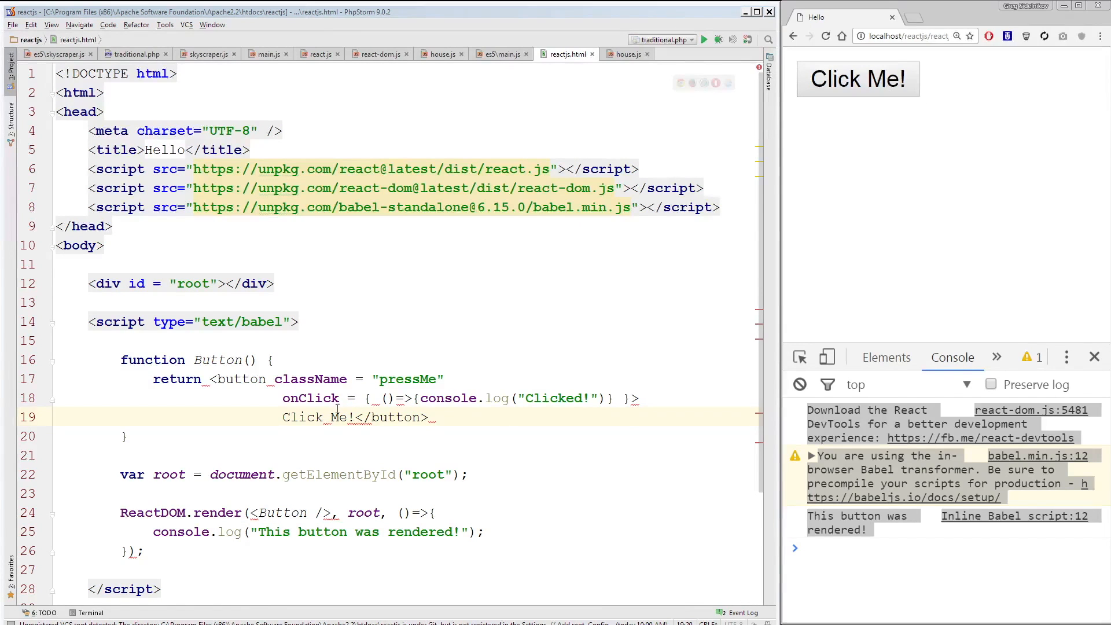
double_click(316, 417)
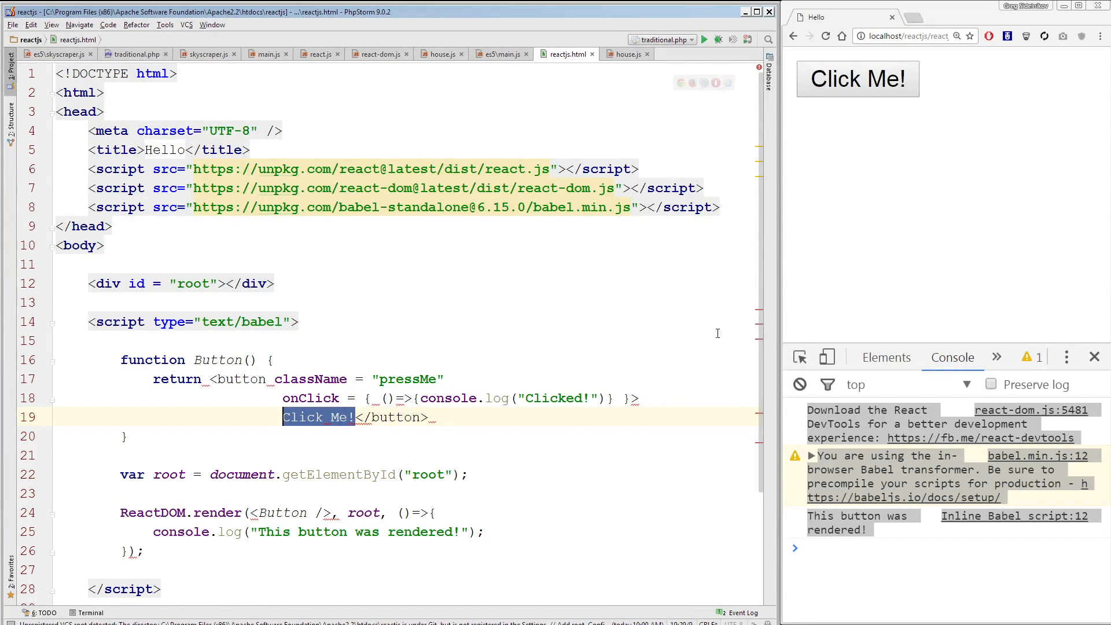
click(886, 545)
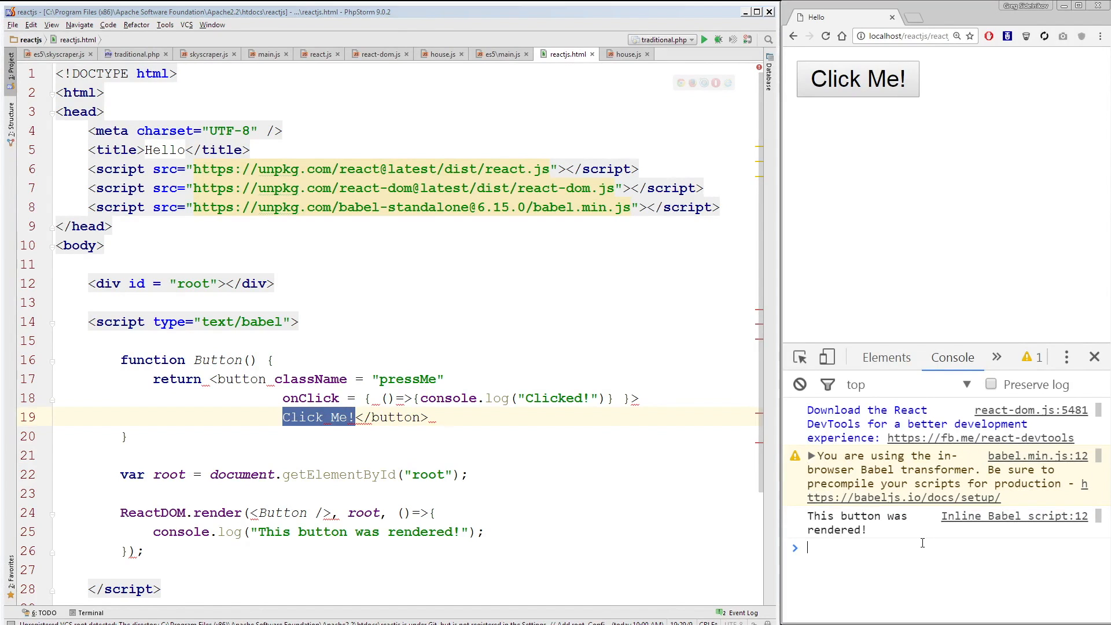
double_click(850, 515)
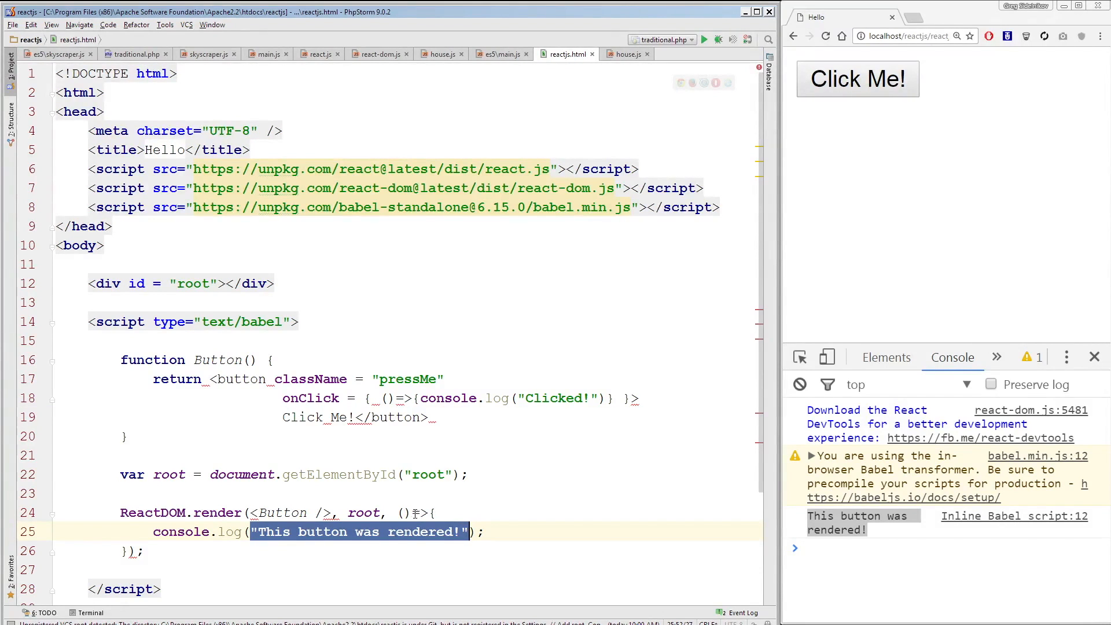
mouse_move(821, 274)
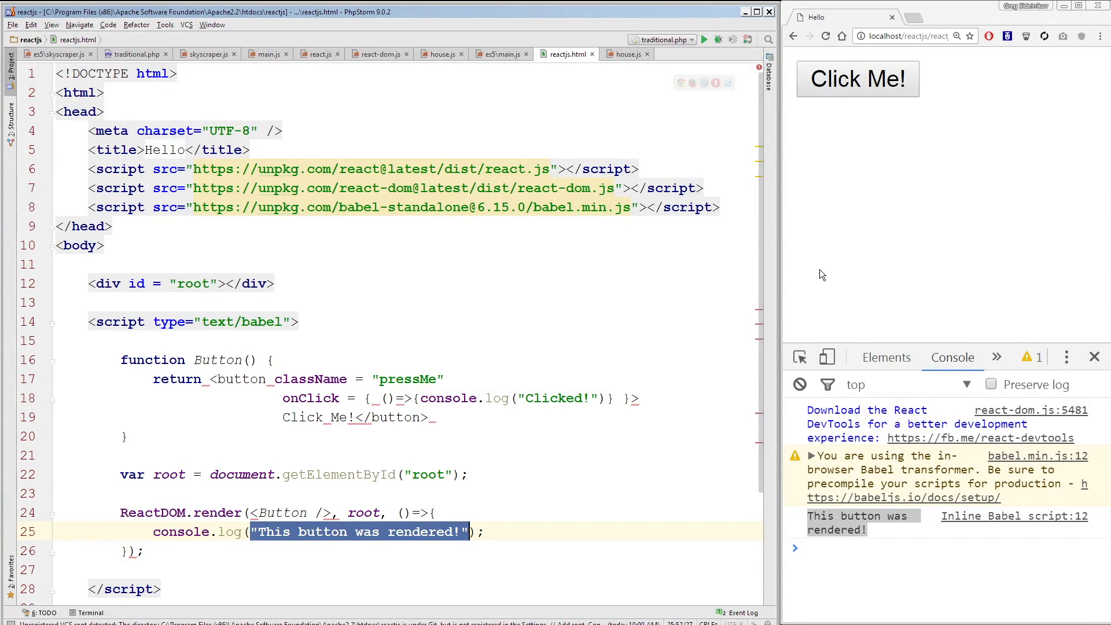
- Press Click Me! in the browser to log Clicked!, then highlight the onClick handler
click(858, 79)
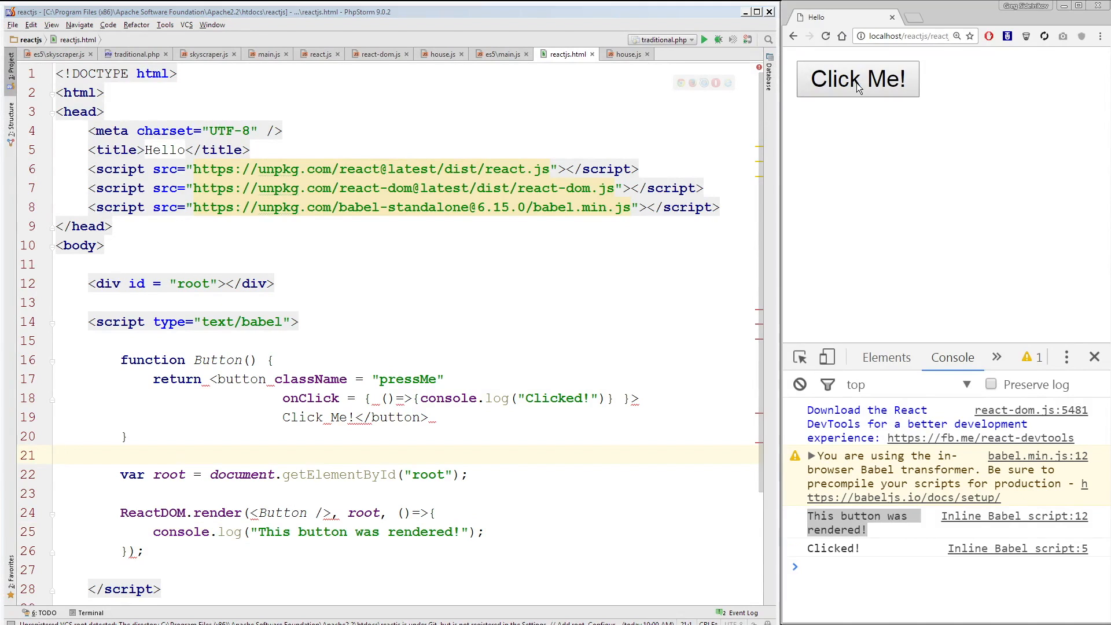
click(857, 79)
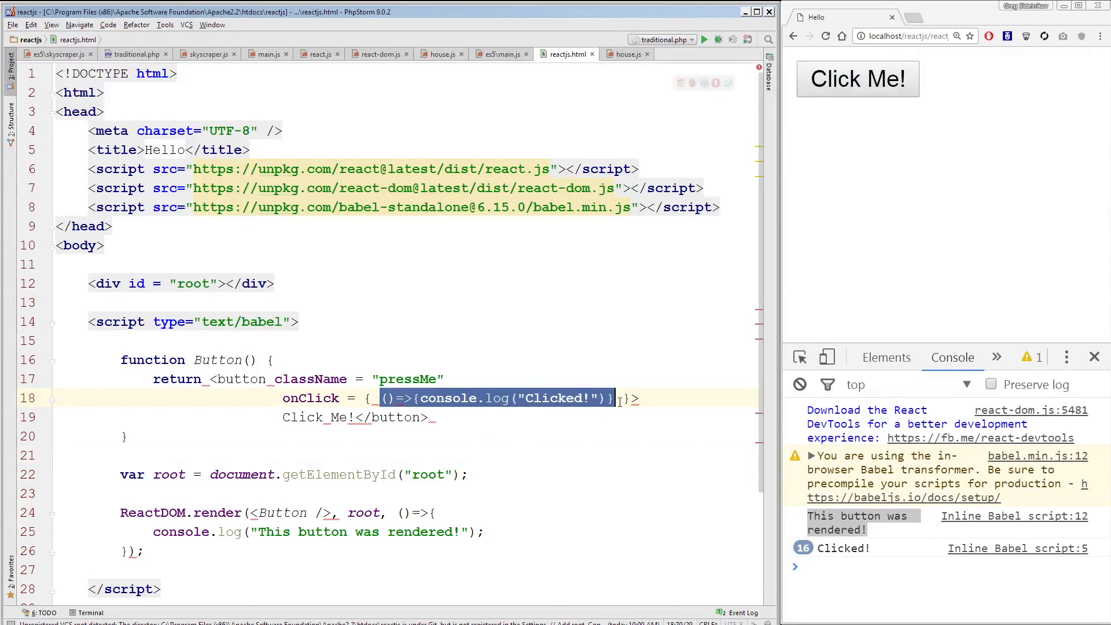
click(317, 398)
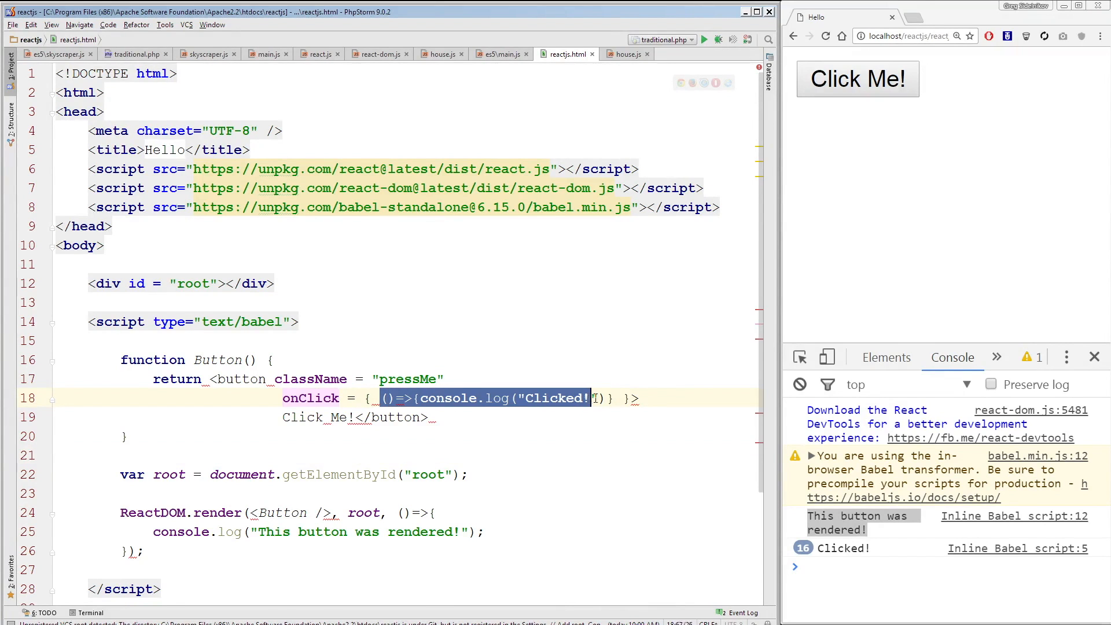
click(459, 417)
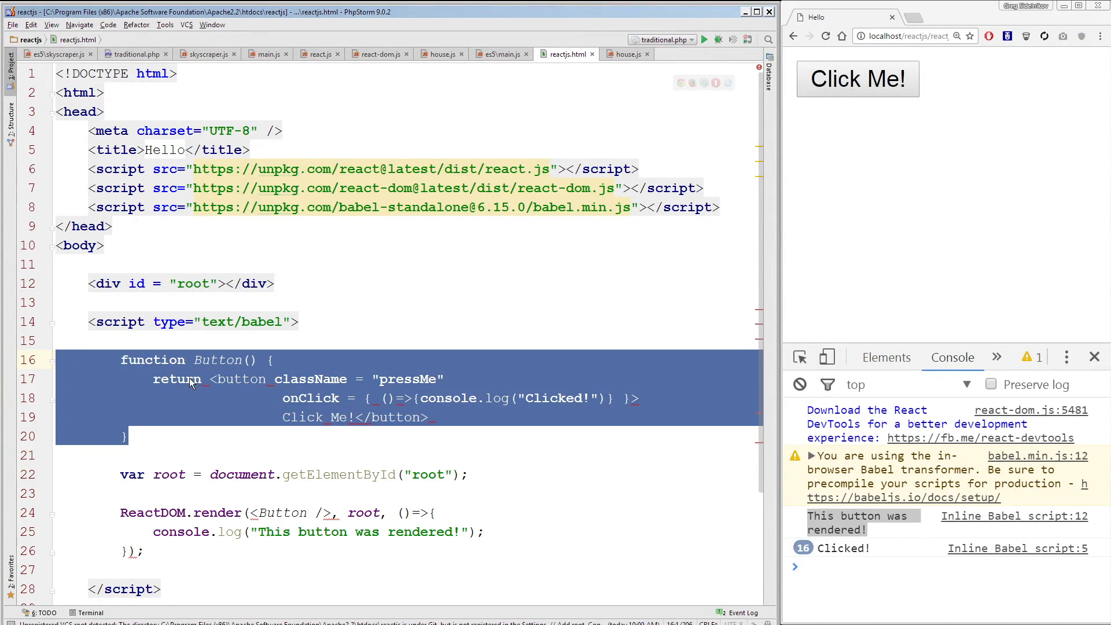
mouse_move(121, 505)
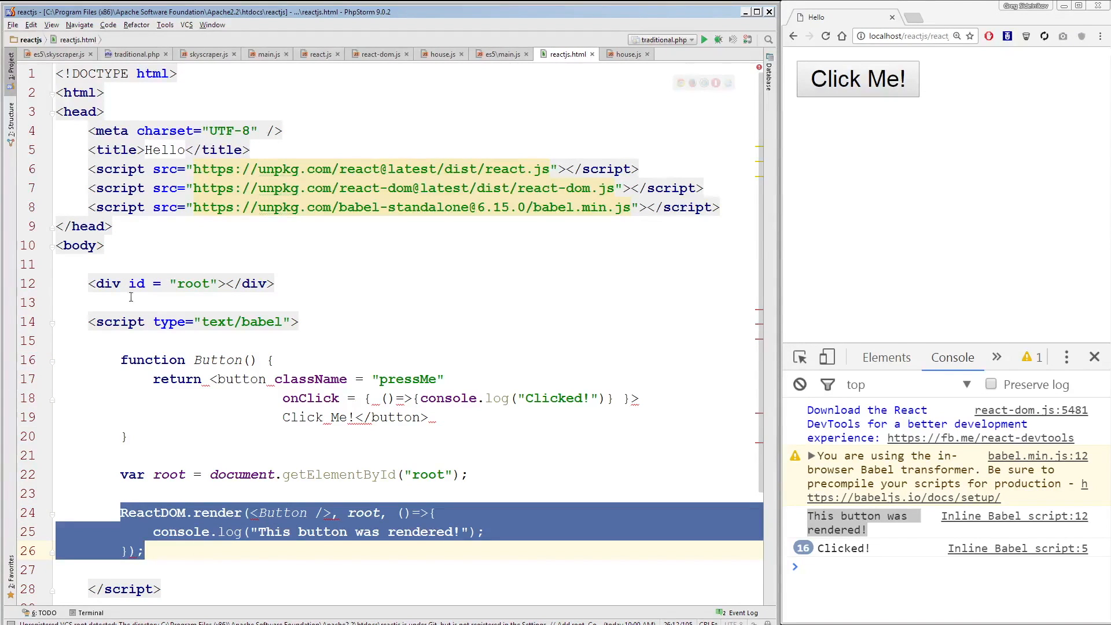
click(213, 283)
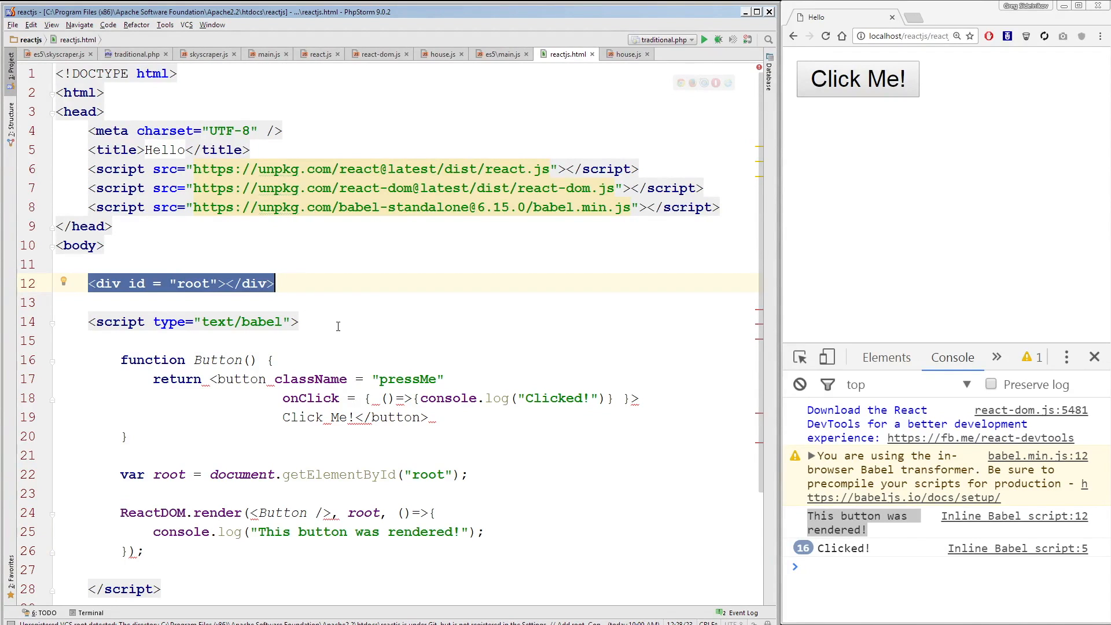
mouse_move(300, 369)
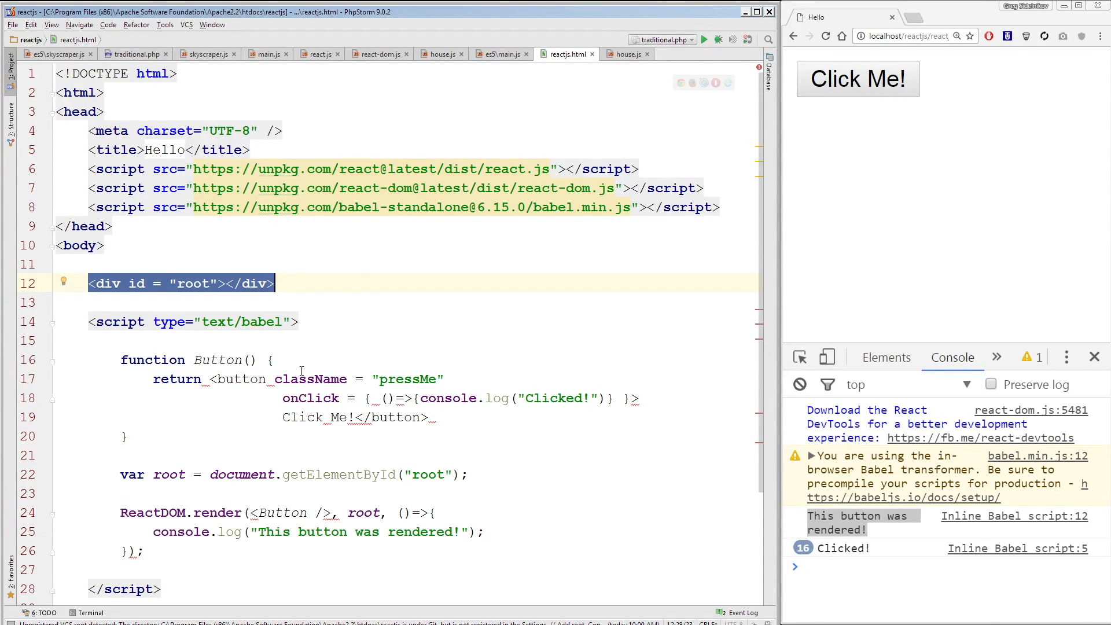
mouse_move(121, 364)
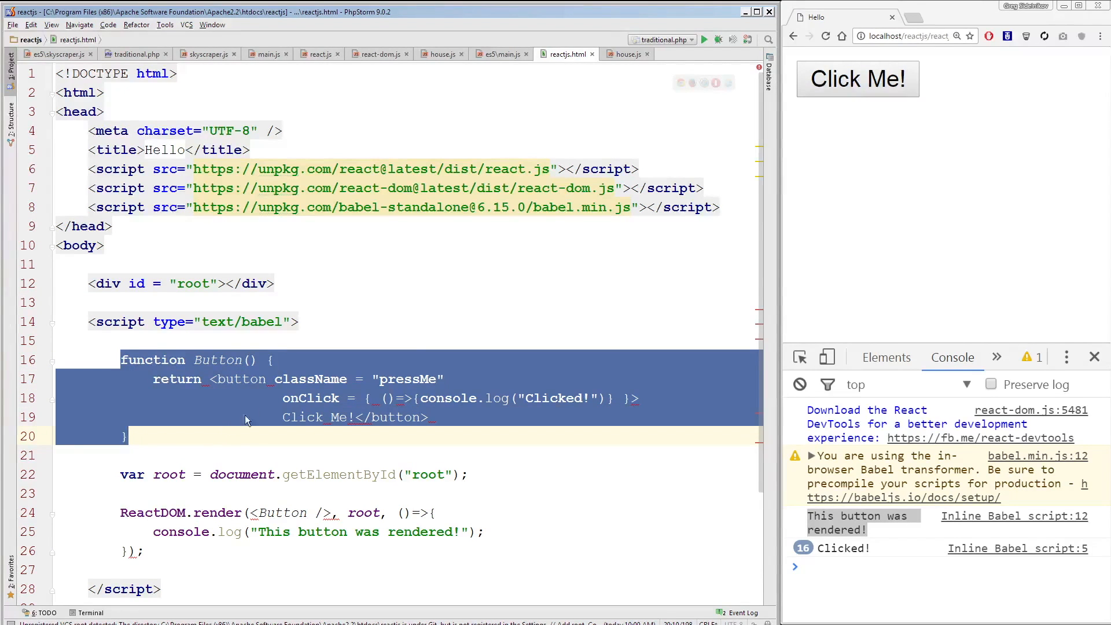
click(430, 417)
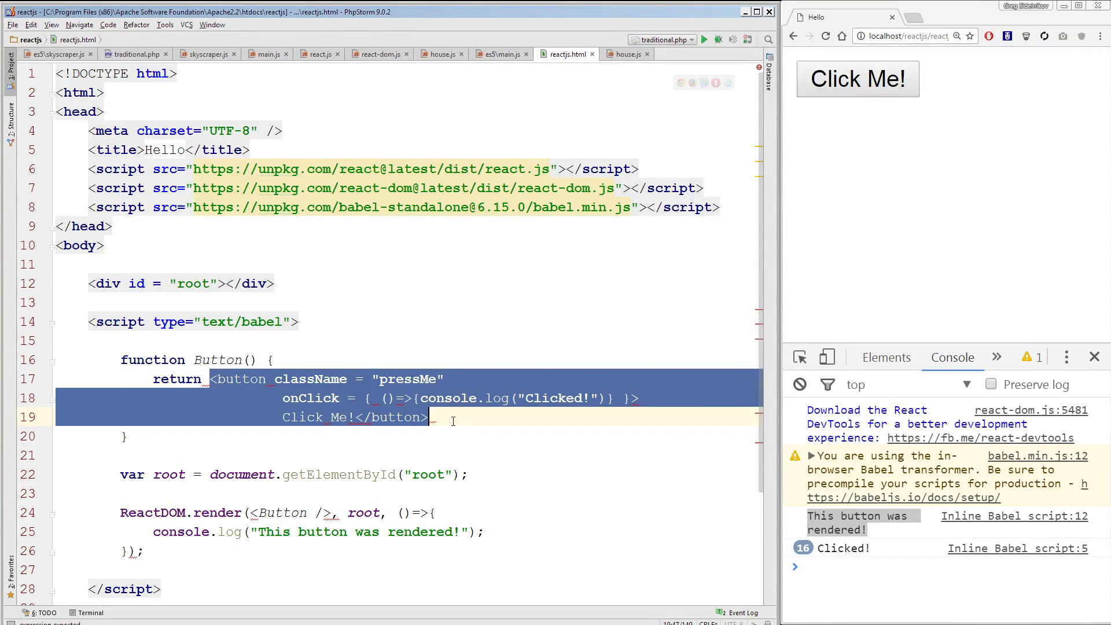
mouse_move(413, 431)
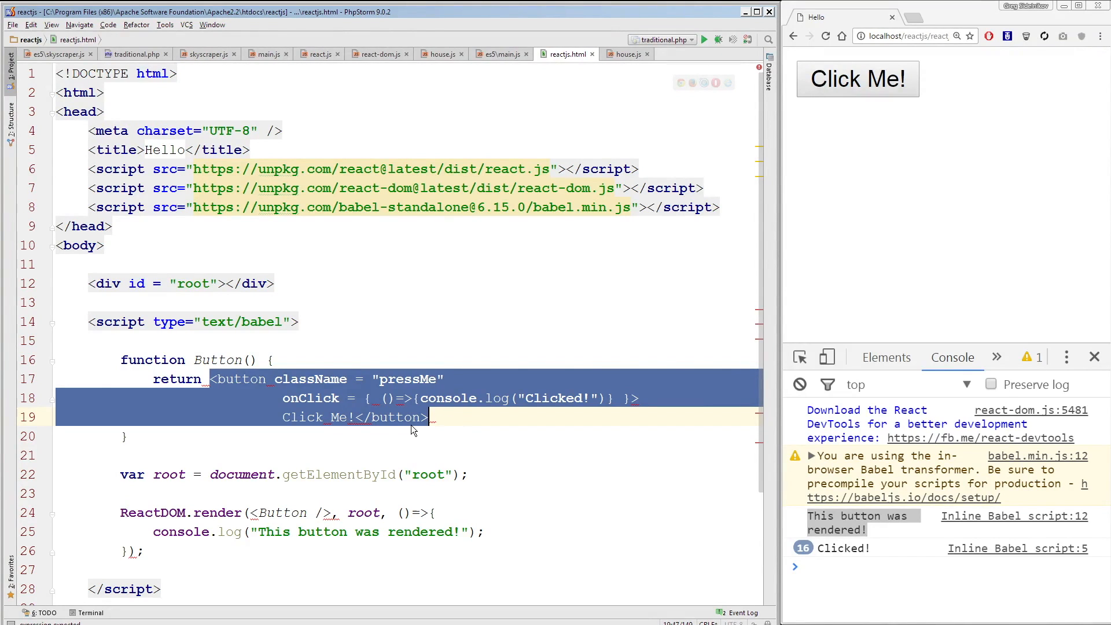
click(329, 436)
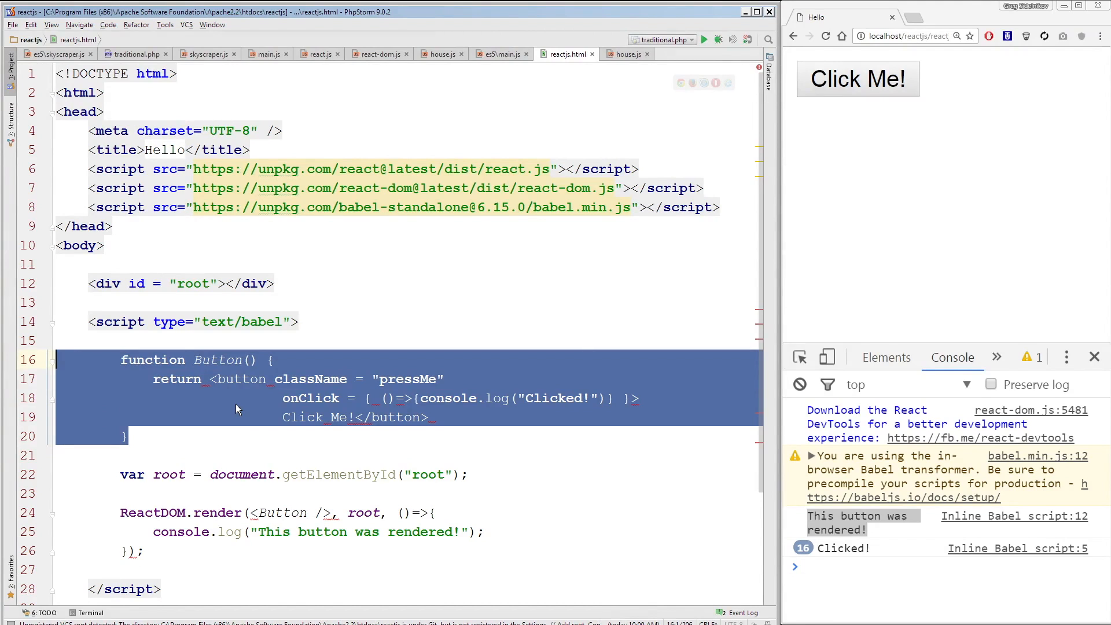
mouse_move(789, 250)
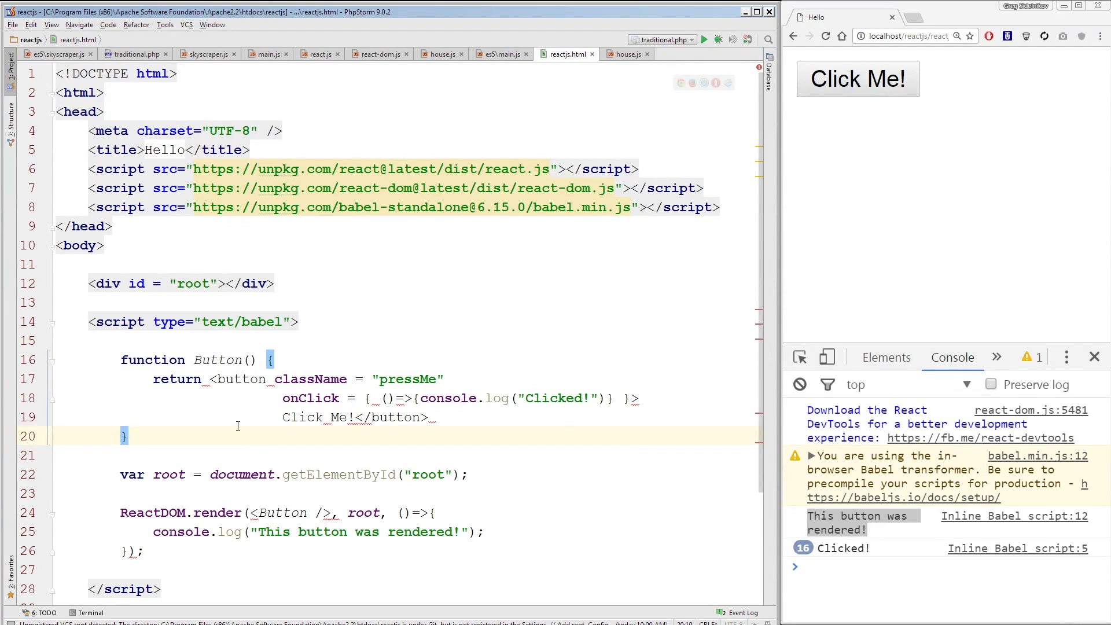
mouse_move(180, 429)
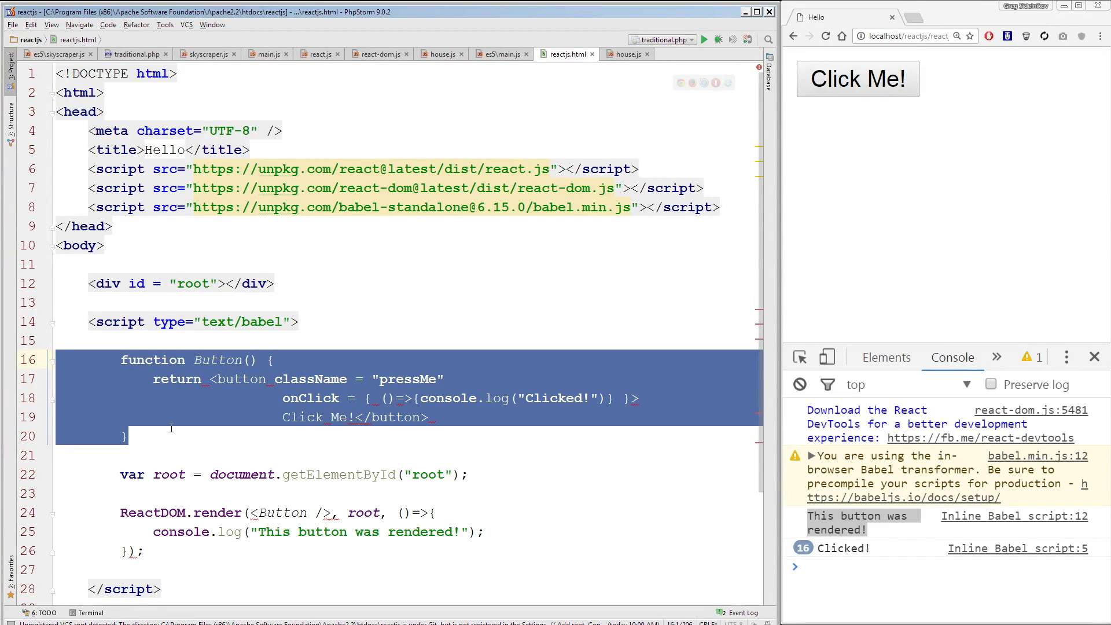
mouse_move(187, 552)
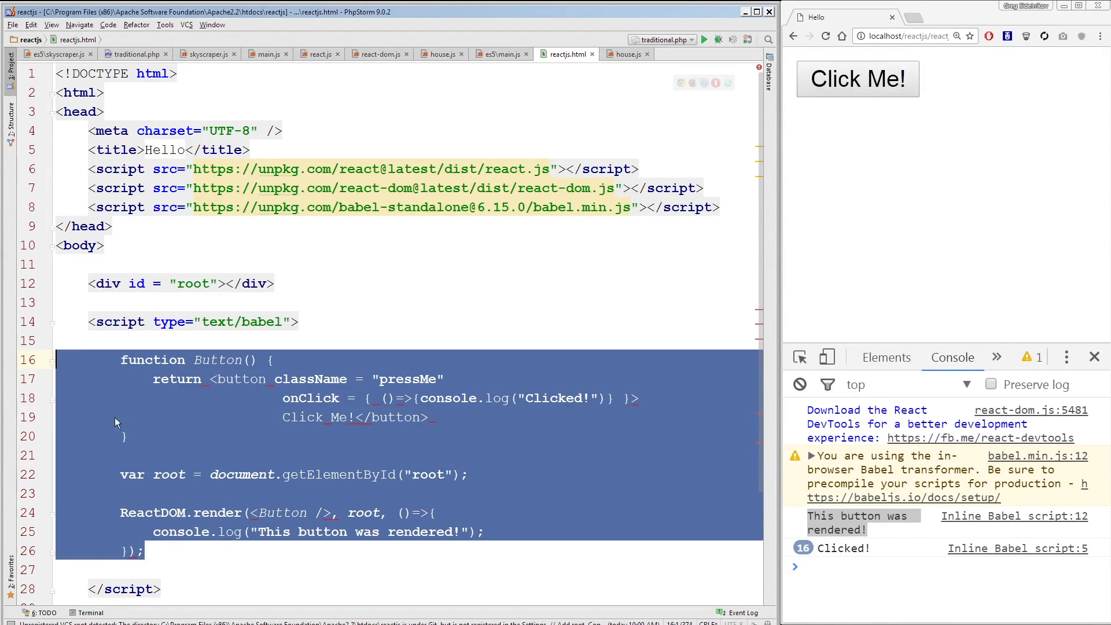
click(192, 438)
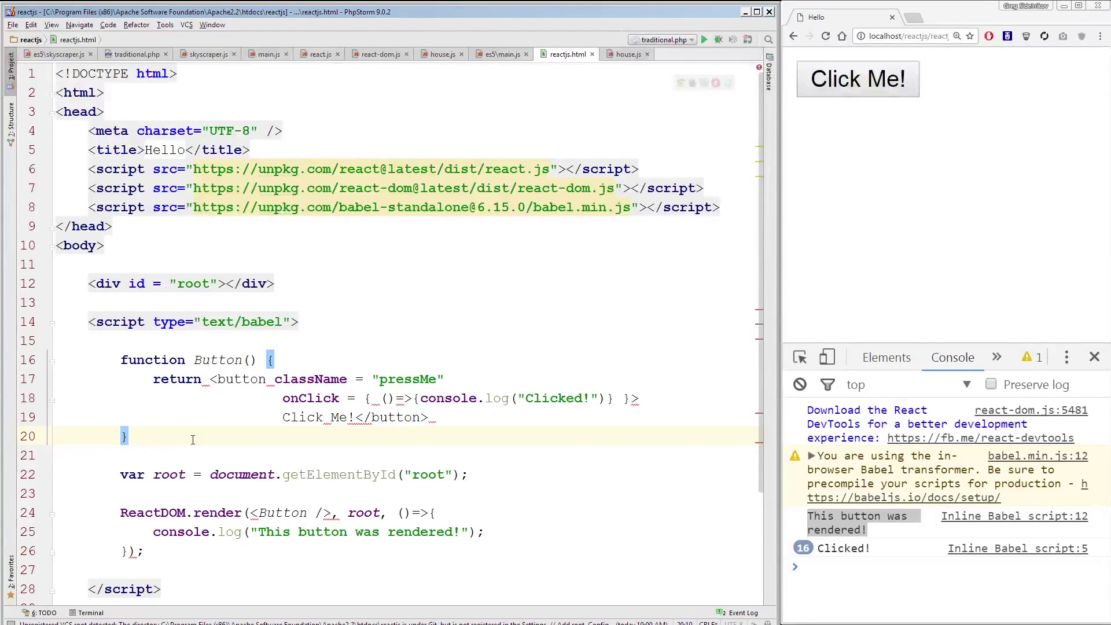